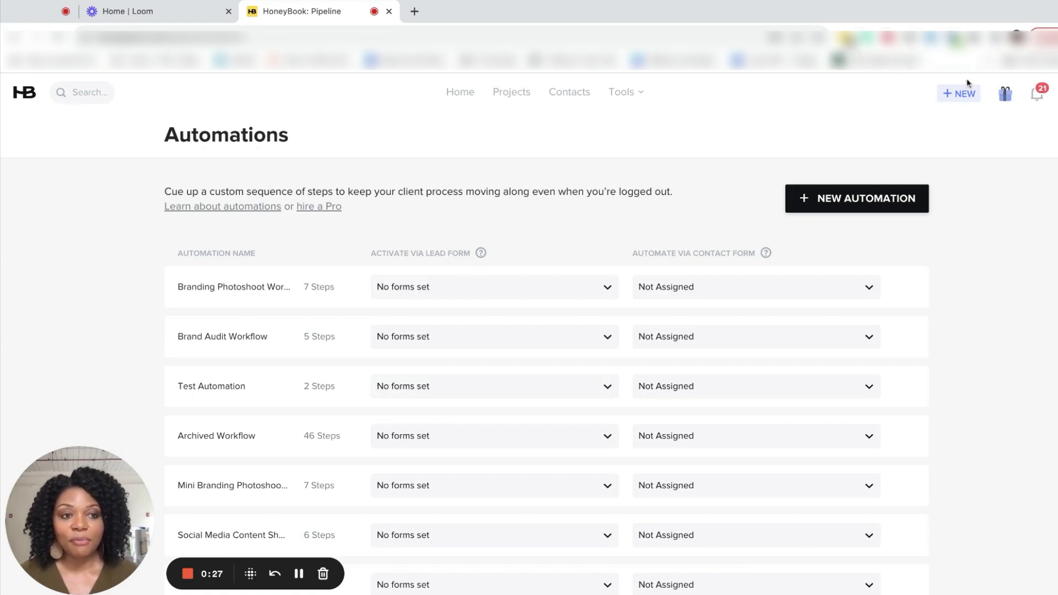
Start a new project named 'Brand Photos - Shawon Davis'.
left_click(958, 93)
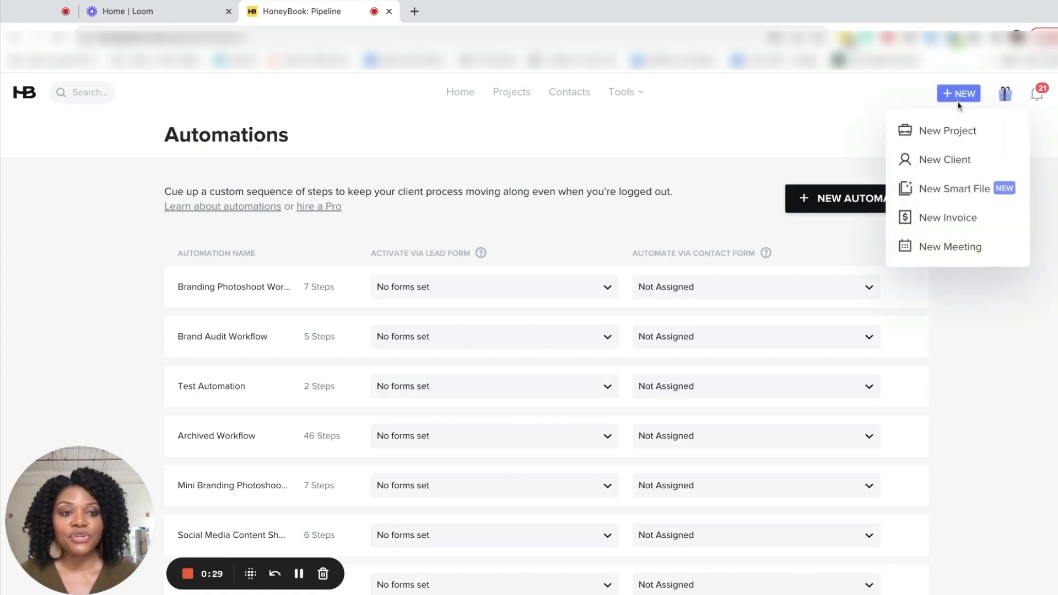
left_click(947, 130)
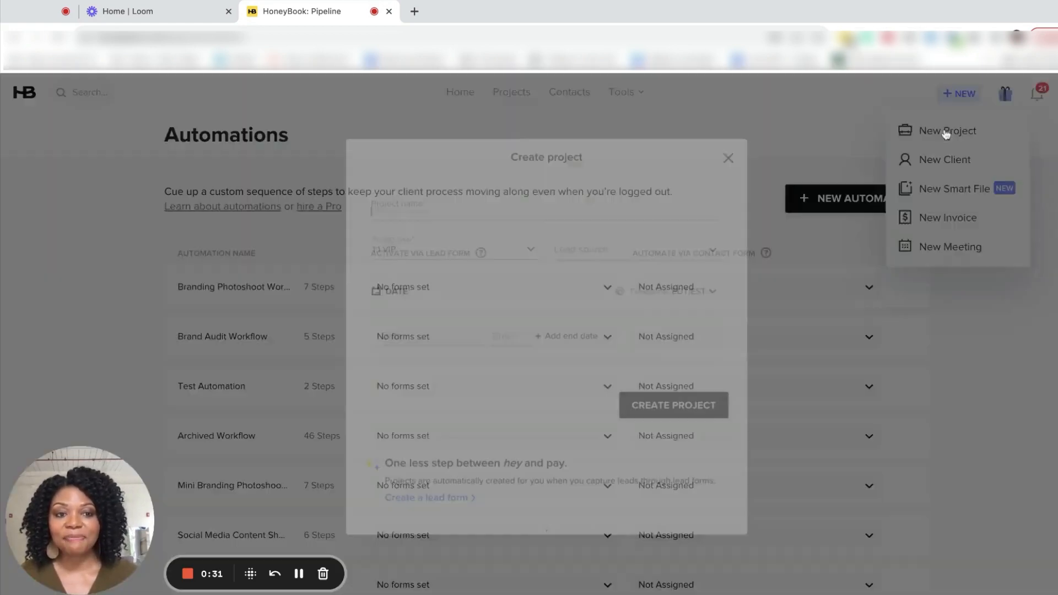
left_click(947, 130)
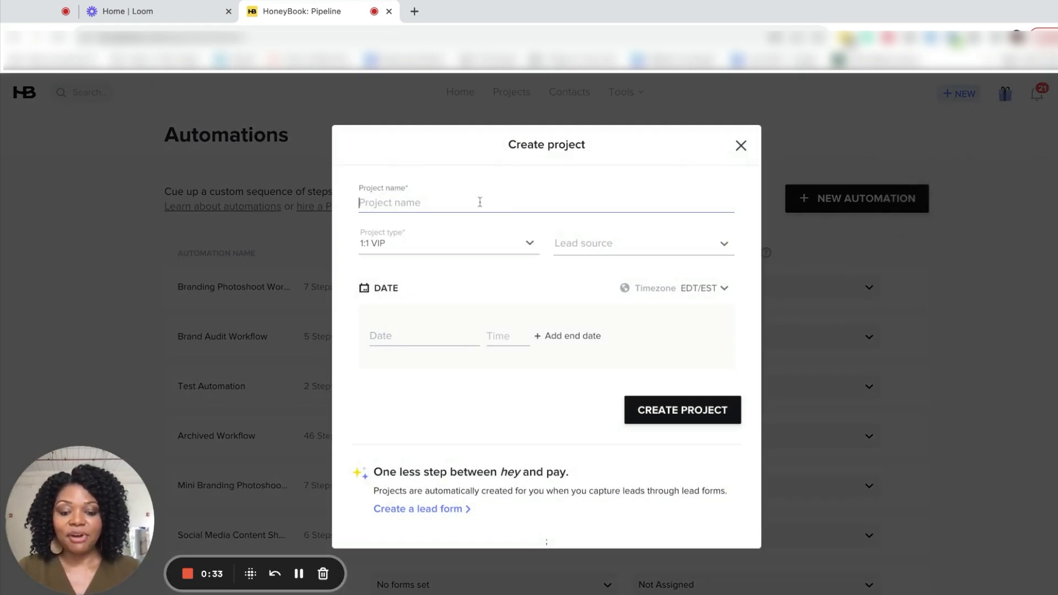
type("Brand Photos -")
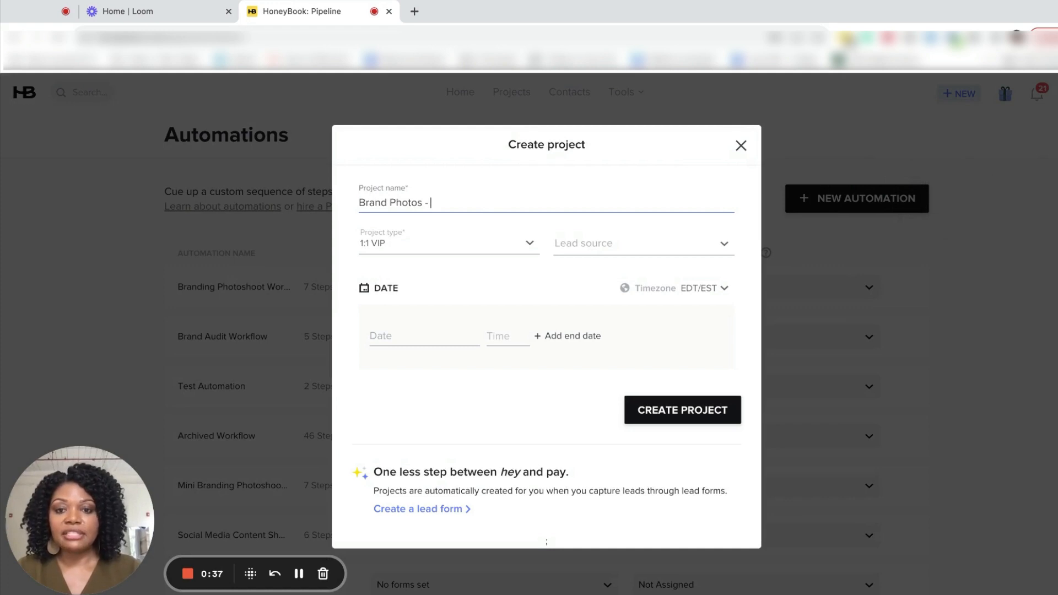
type("Shawon Davis")
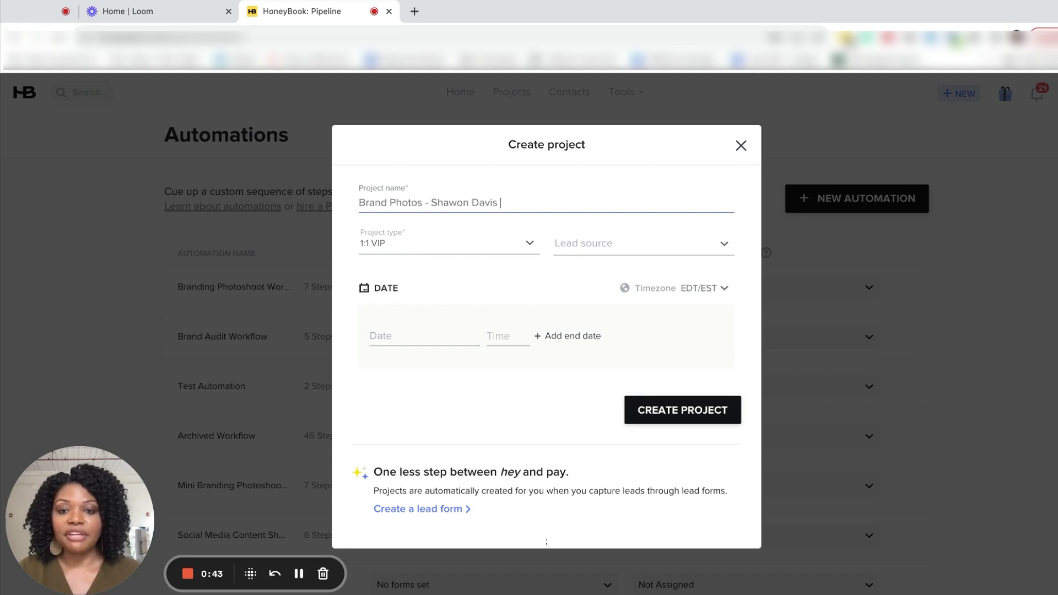
Choose Branding as the project type and bring up the lead source options.
left_click(448, 243)
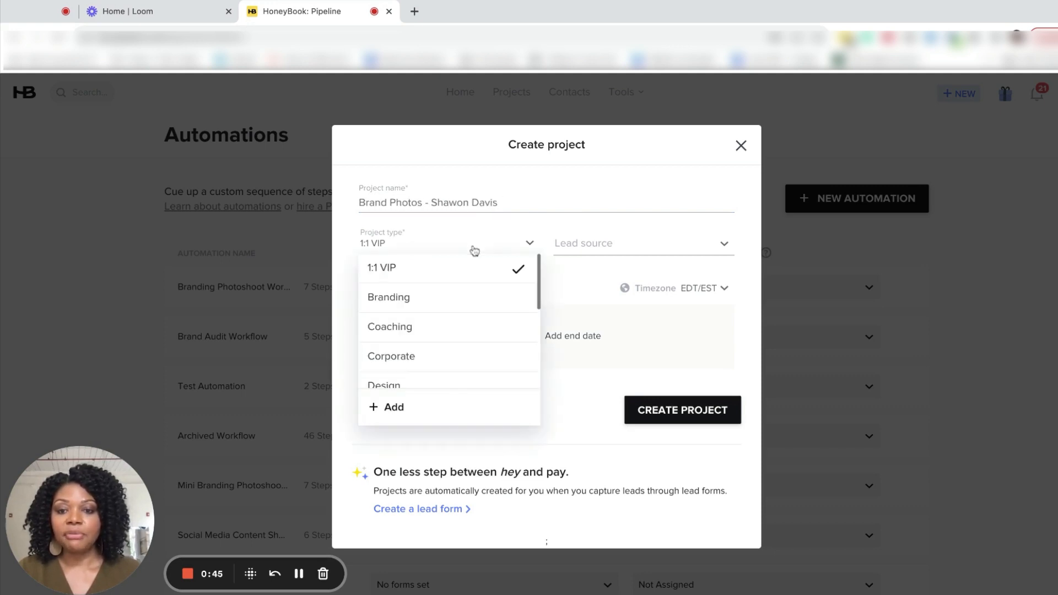
mouse_move(448, 297)
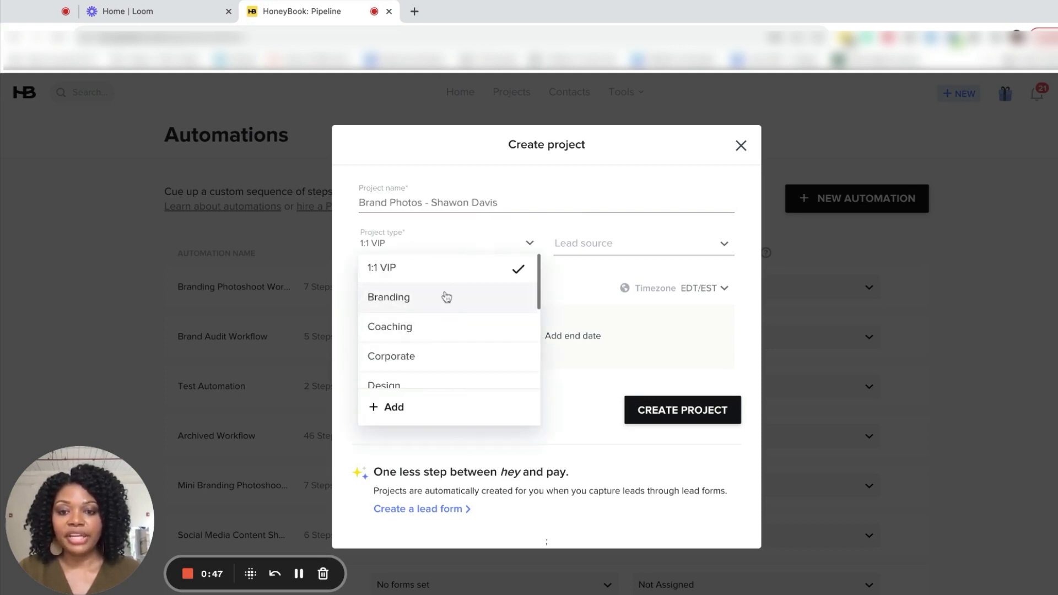
left_click(388, 297)
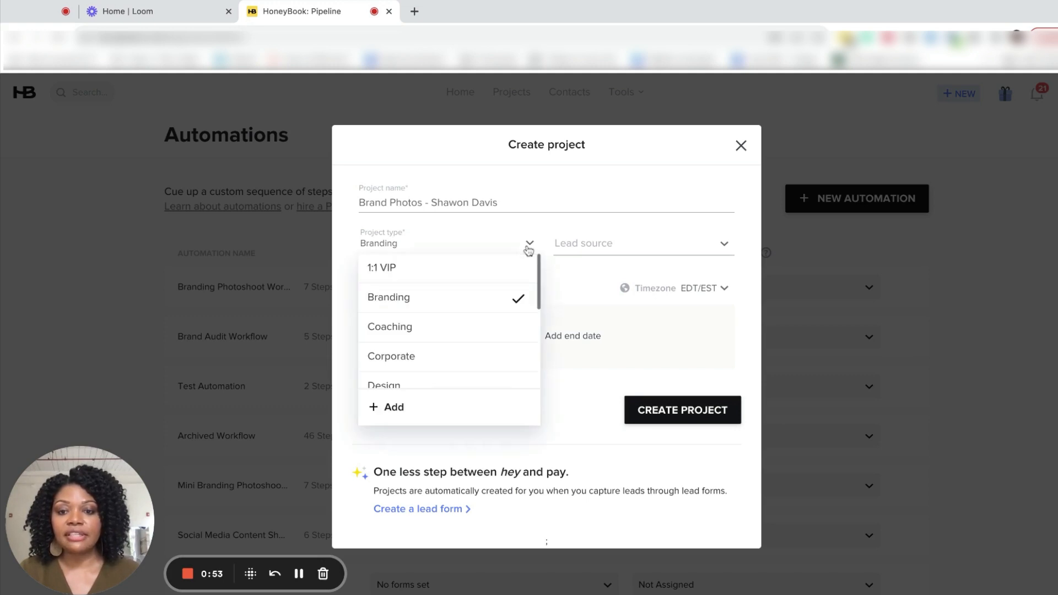
scroll("down", 3)
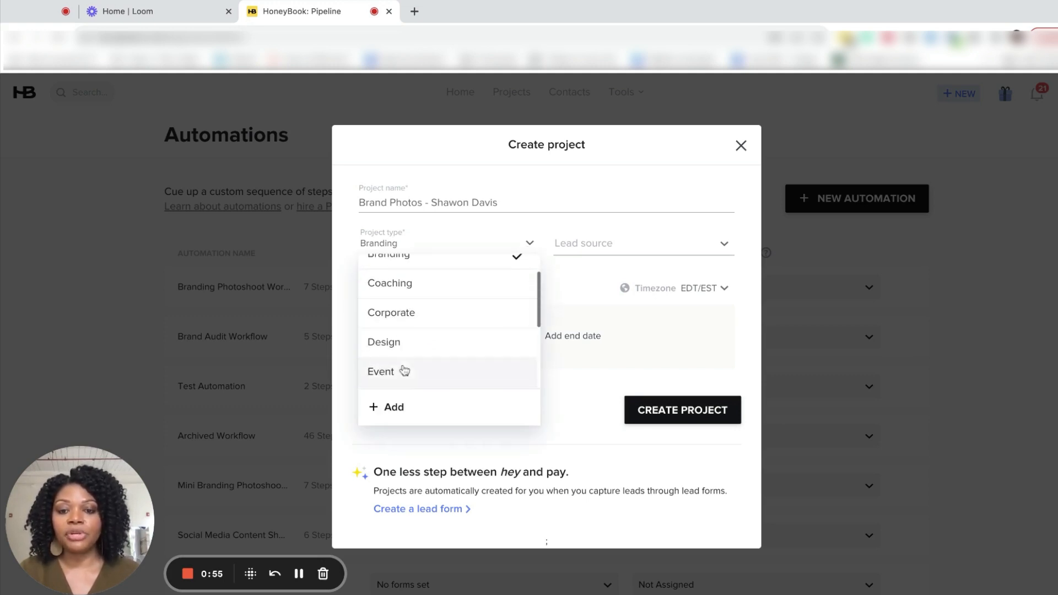
scroll("down", 3)
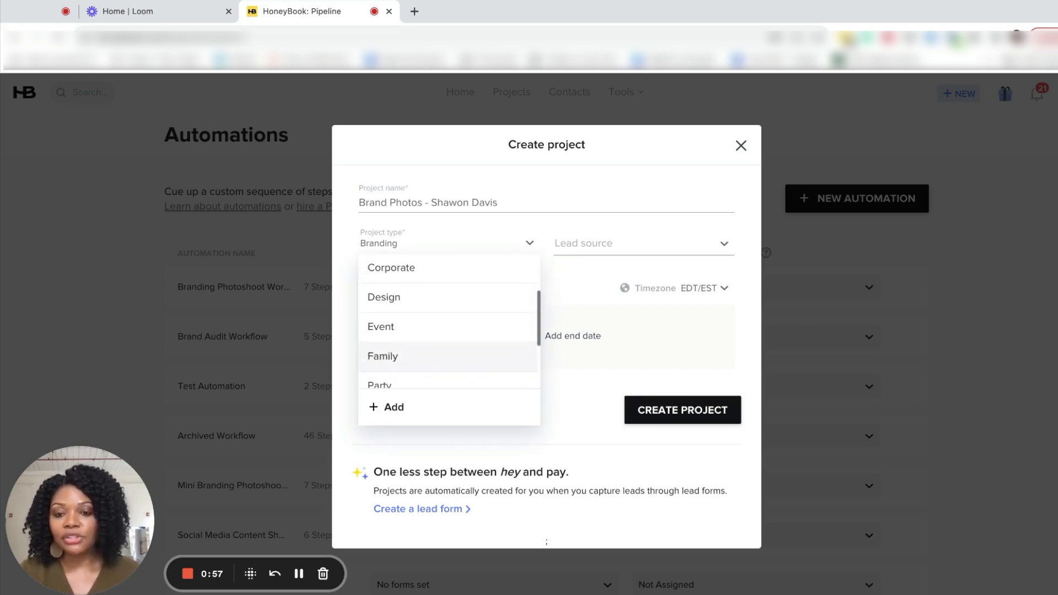
scroll("down", 3)
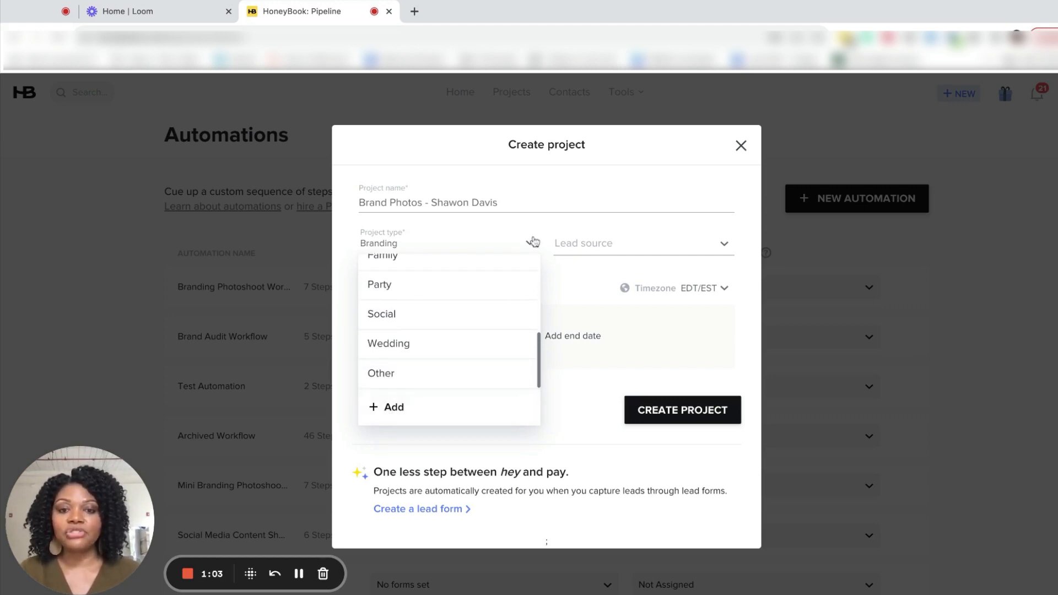
left_click(641, 243)
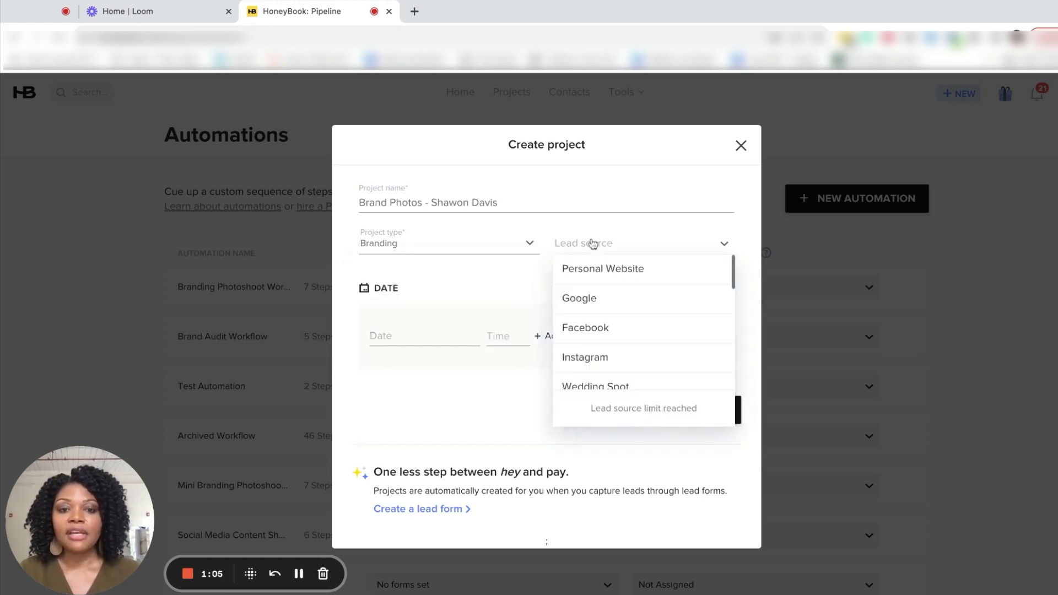
mouse_move(611, 303)
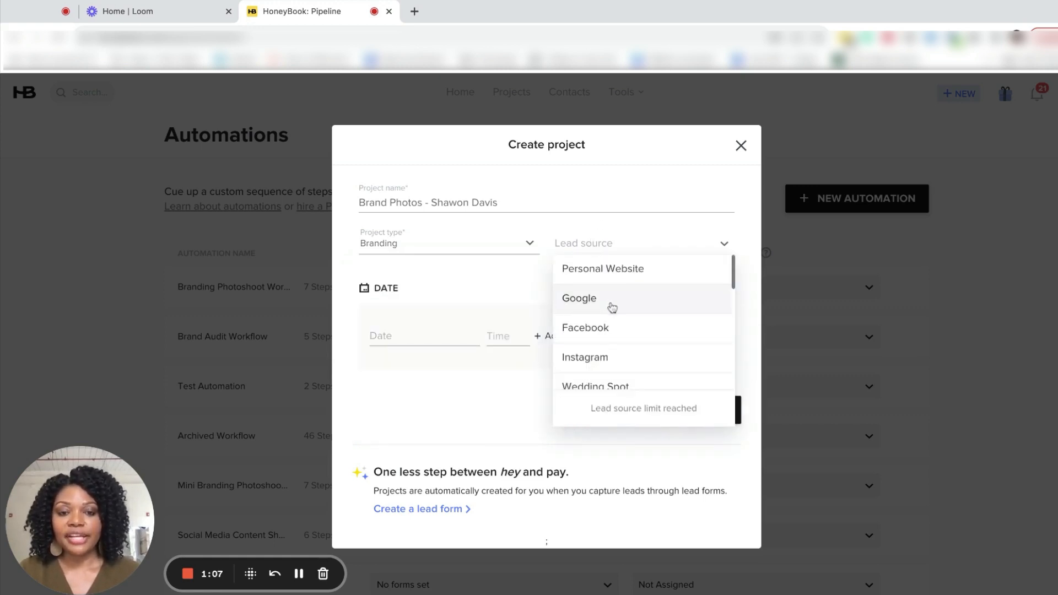
mouse_move(607, 363)
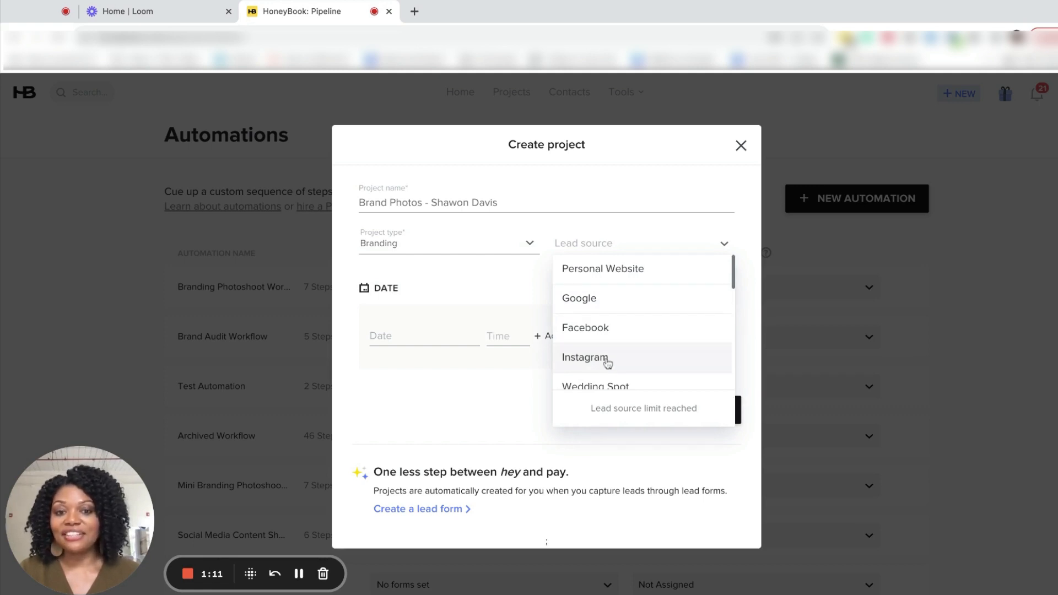
Set the lead source to Instagram and the project date to Oct 6, 2023.
left_click(585, 357)
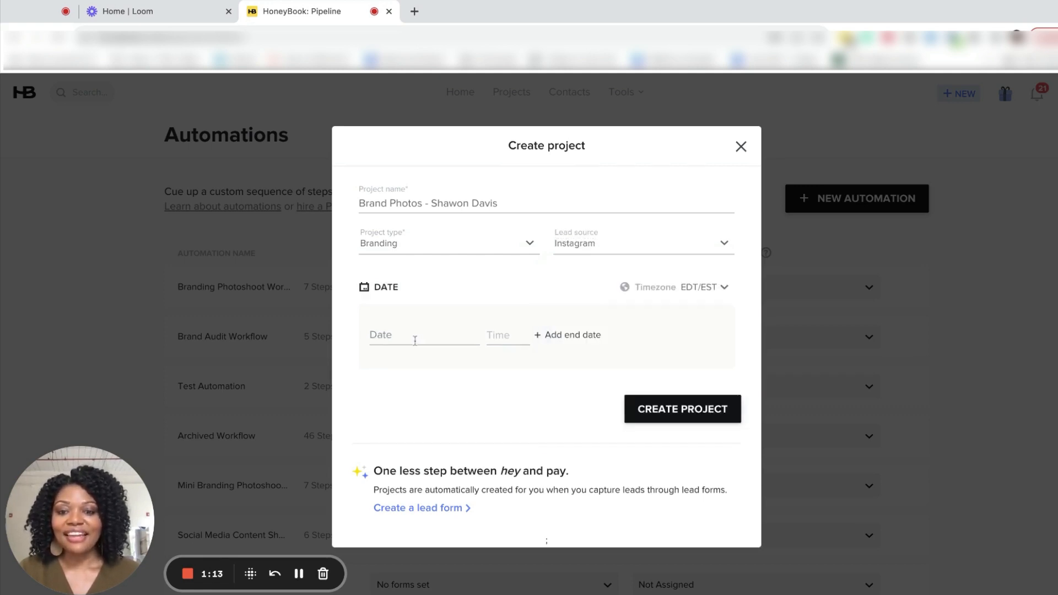
left_click(423, 336)
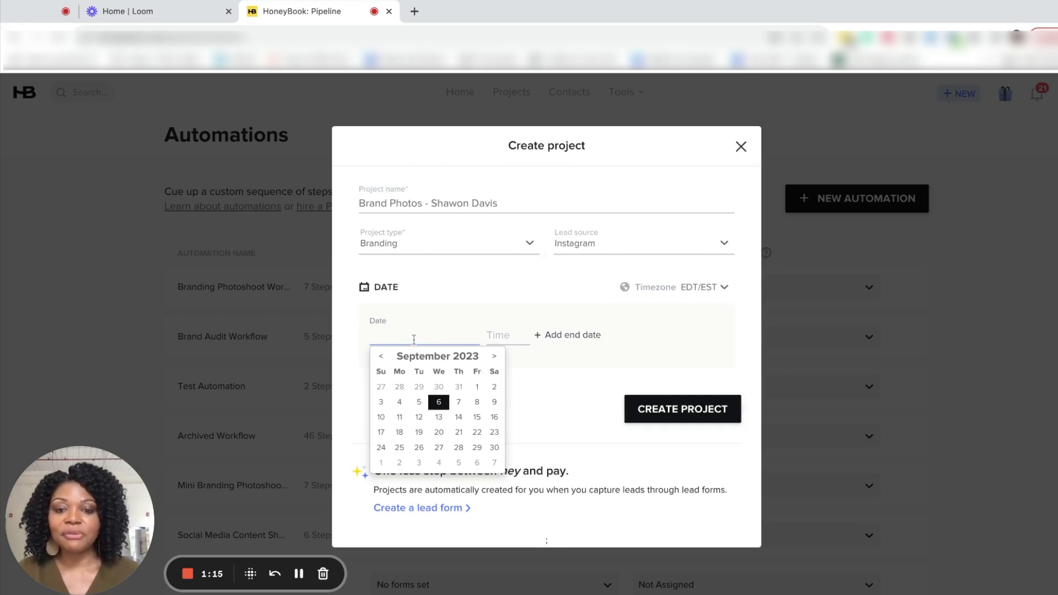
left_click(493, 357)
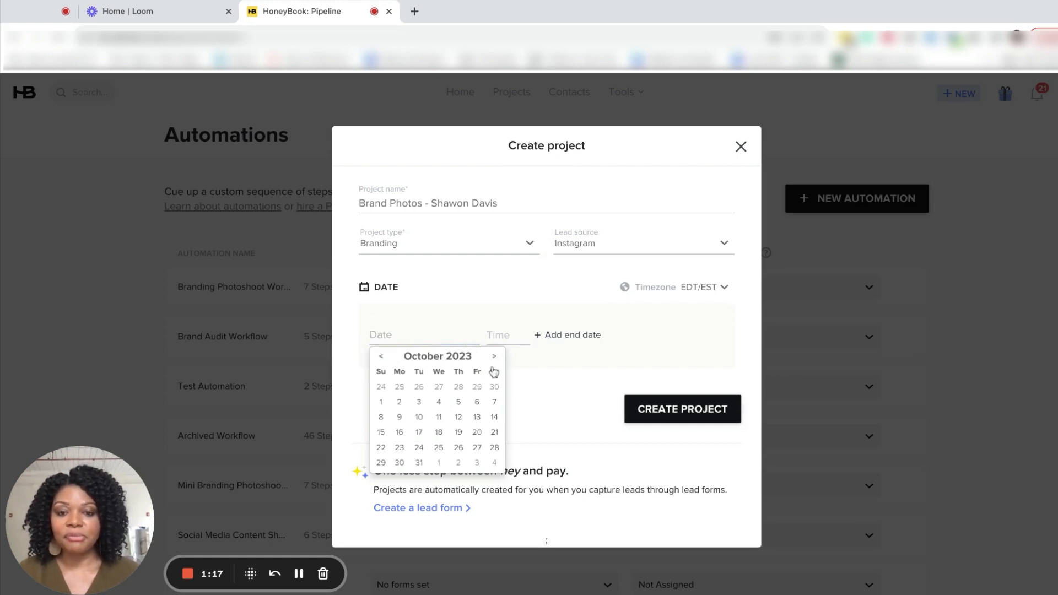
left_click(476, 401)
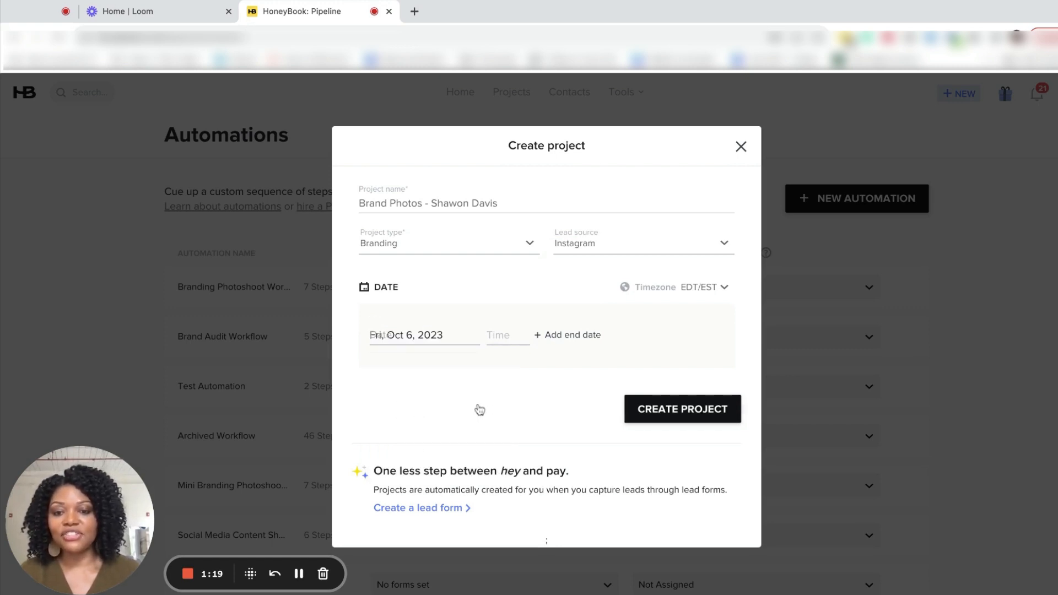
Set the project start time to 11:00 am.
left_click(508, 335)
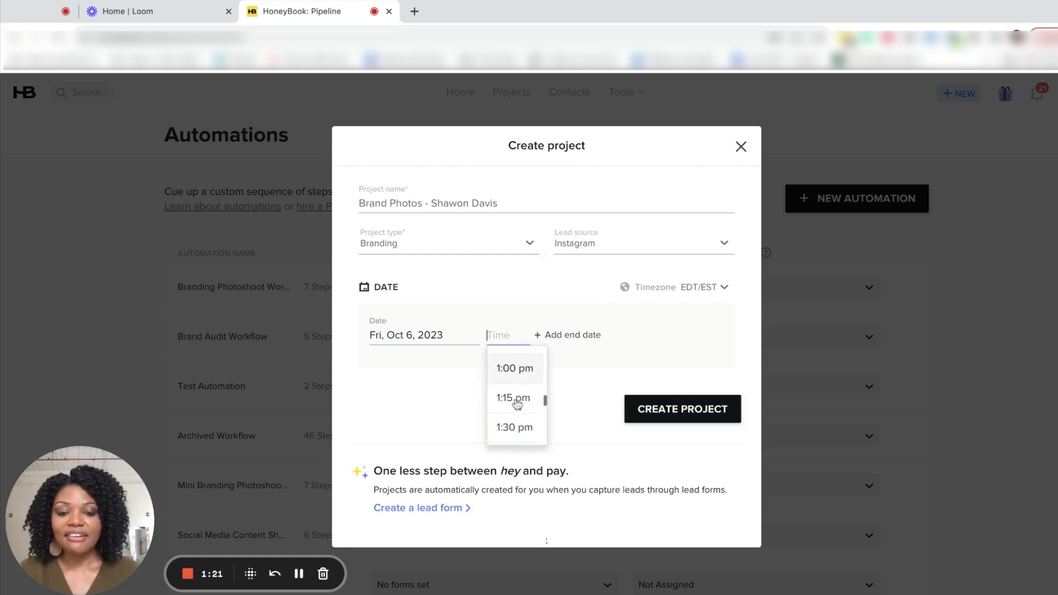
scroll("down", 3)
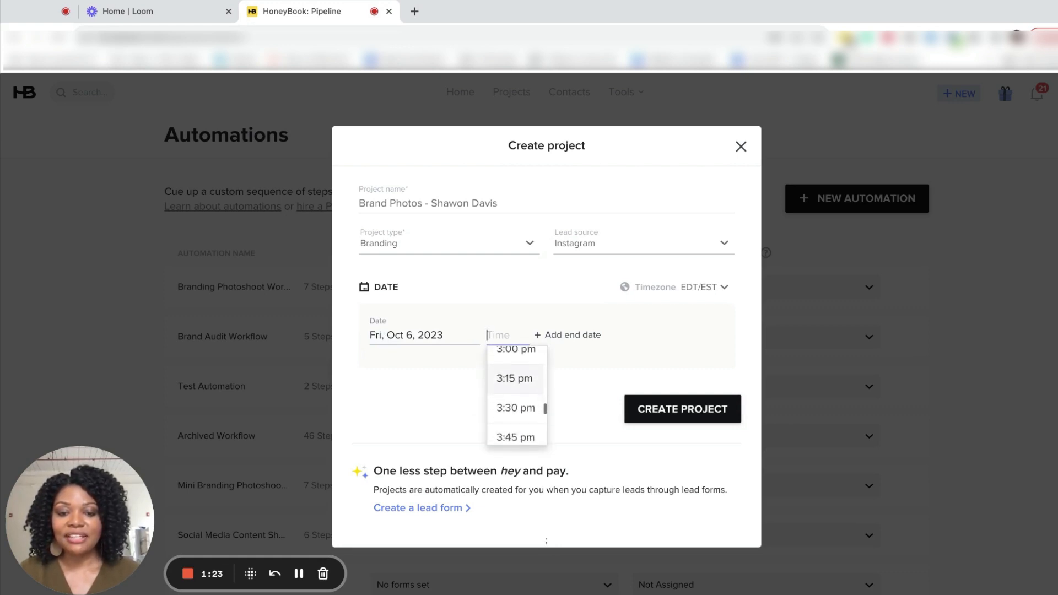
scroll("up", 3)
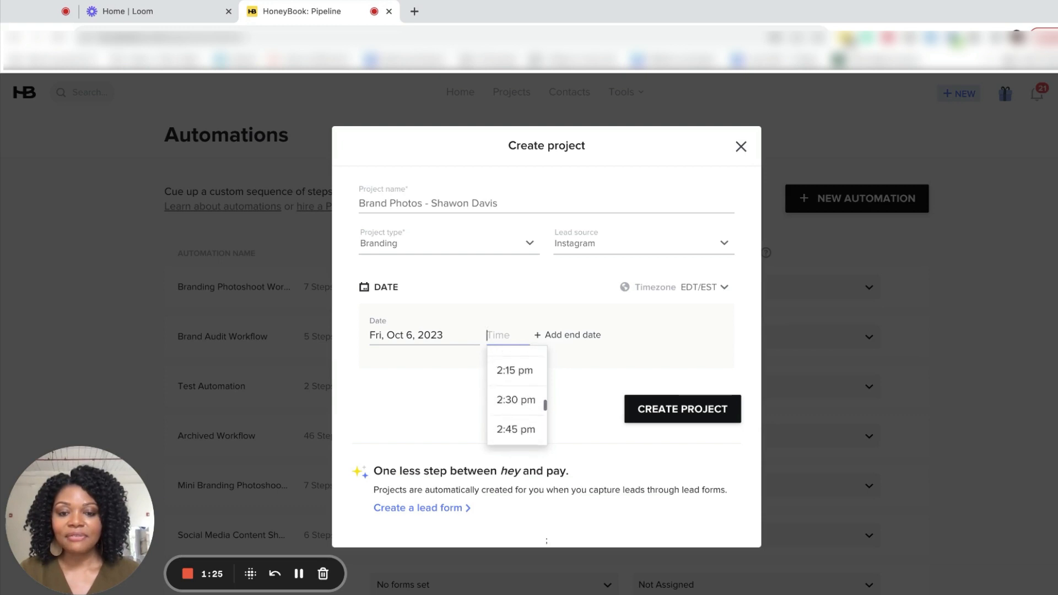
scroll("up", 3)
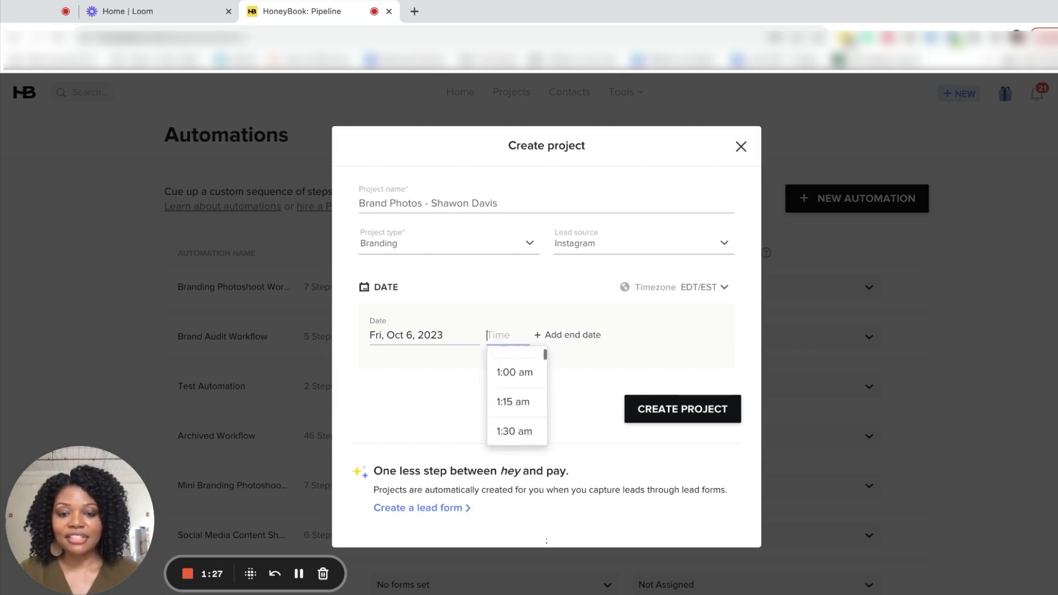
scroll("down", 3)
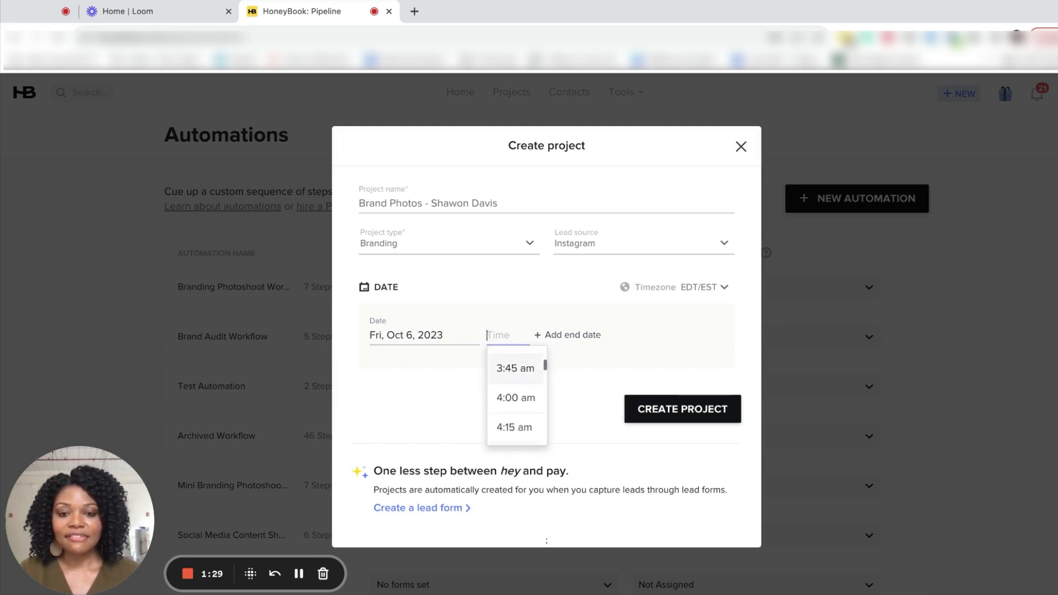
scroll("down", 3)
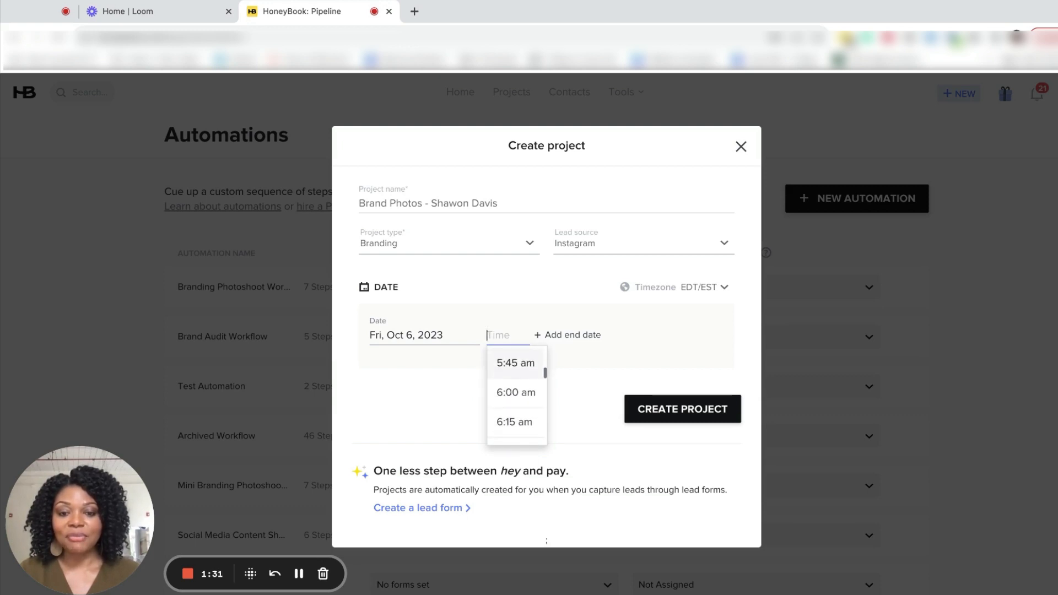
scroll("down", 3)
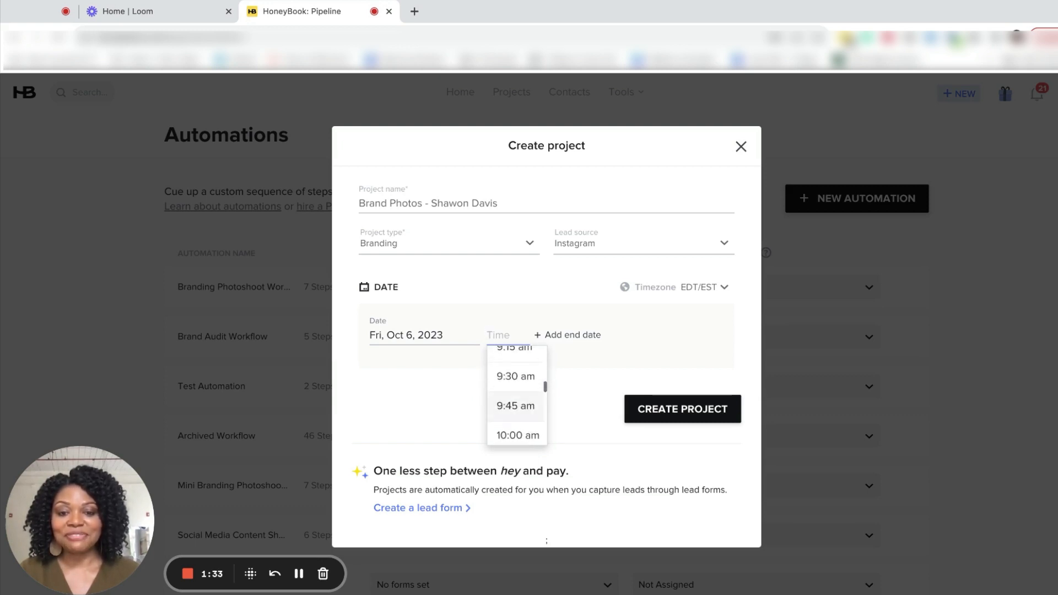
scroll("down", 3)
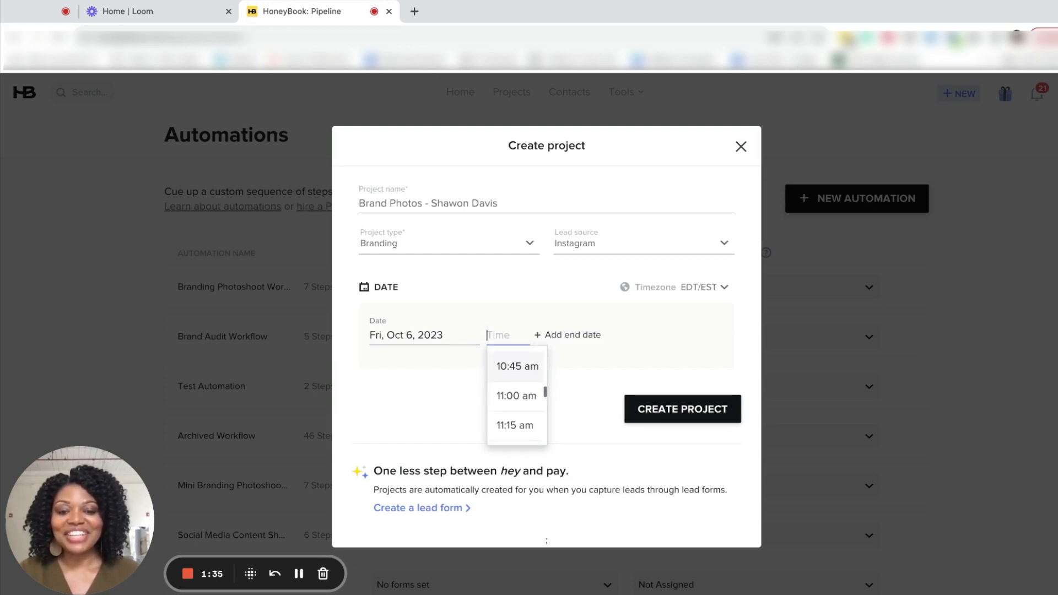
left_click(516, 396)
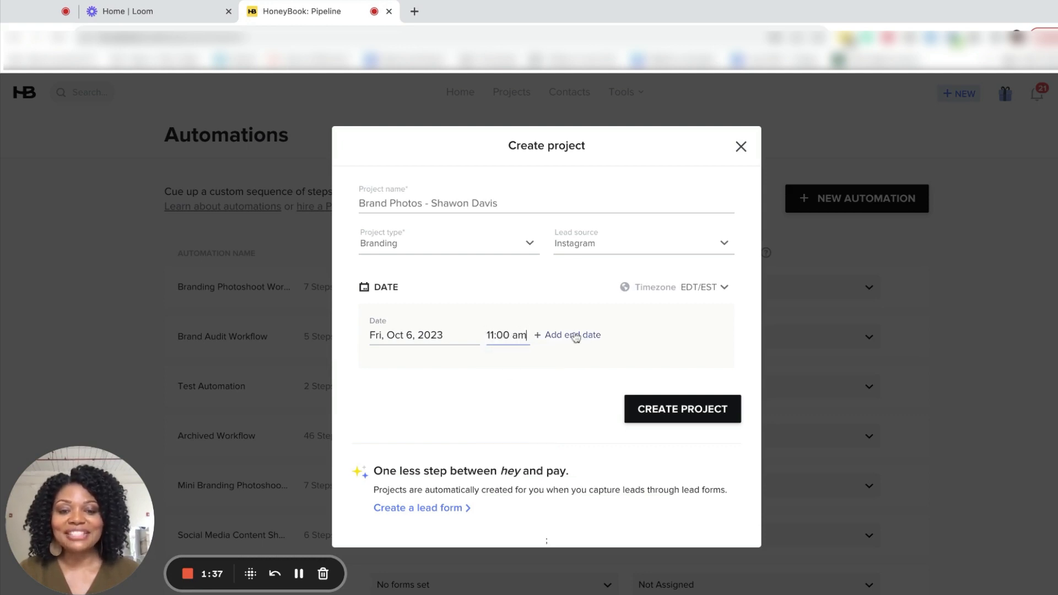
Set the project end date to Oct 6, 2023 and end time to 2:00 pm.
left_click(572, 335)
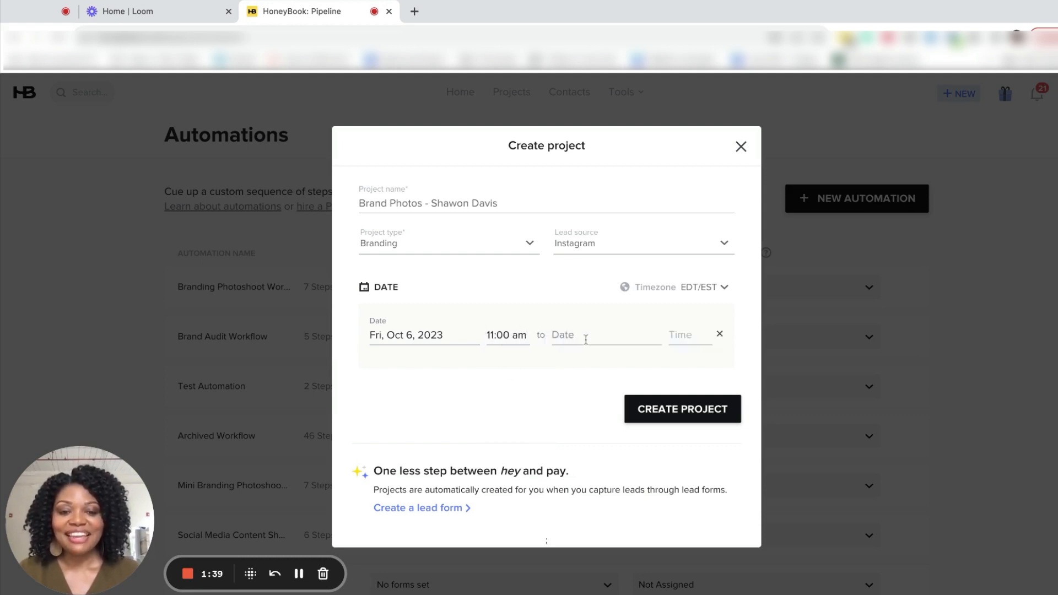
left_click(605, 334)
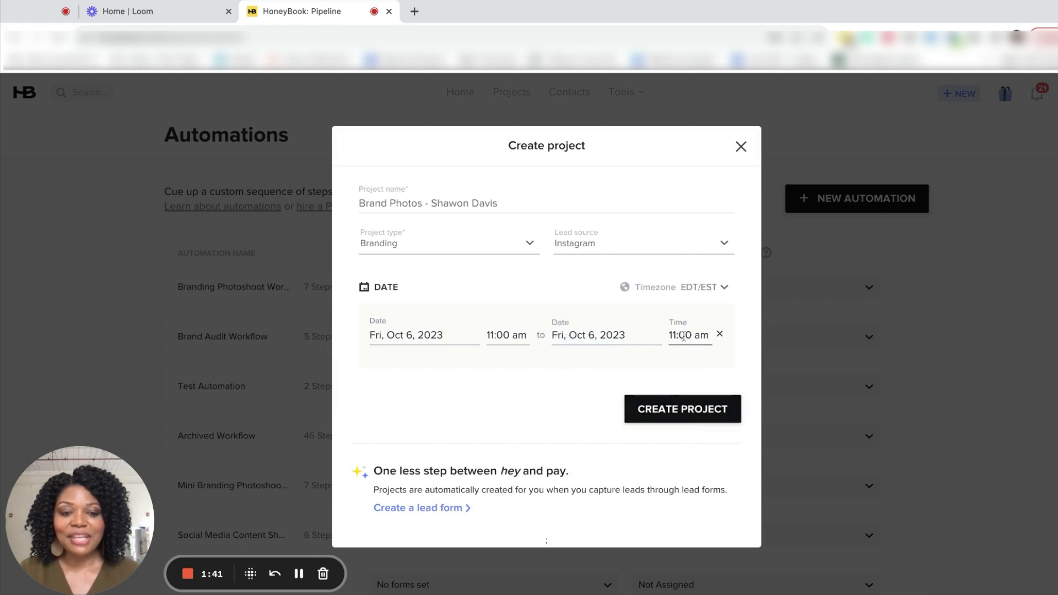
left_click(690, 334)
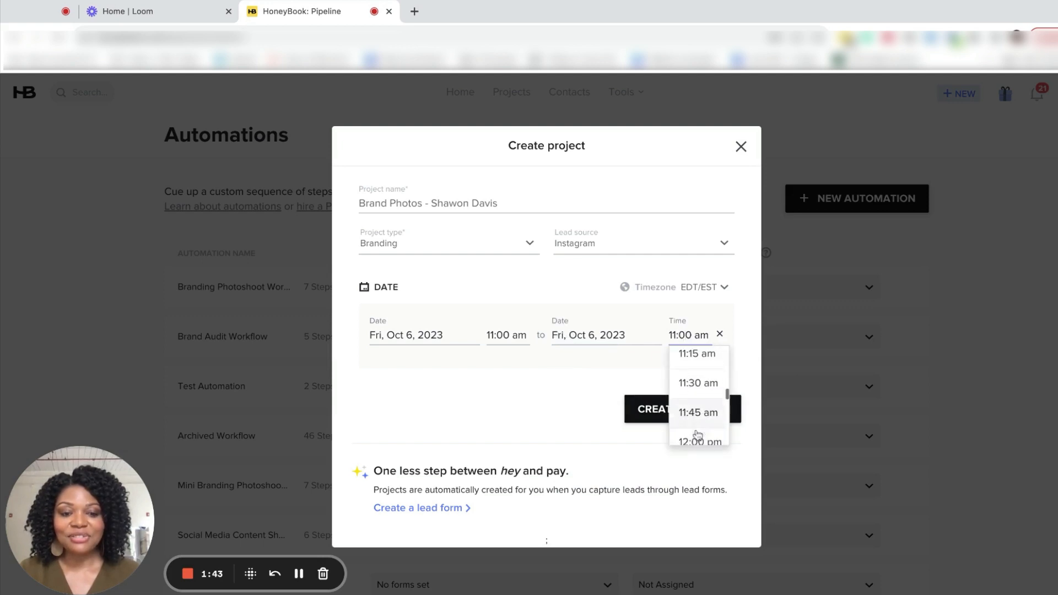
scroll("down", 3)
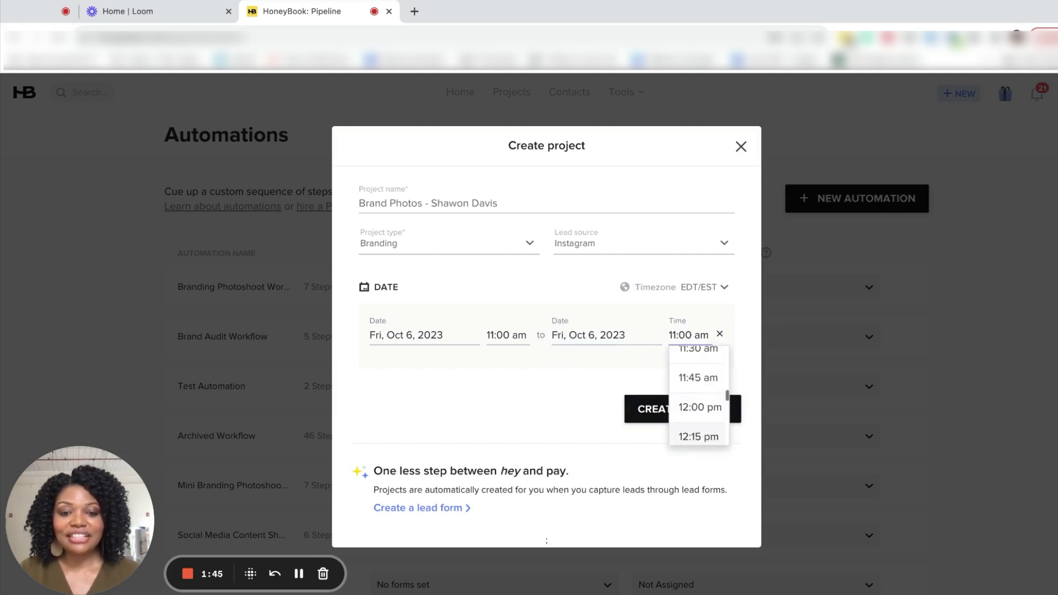
scroll("down", 3)
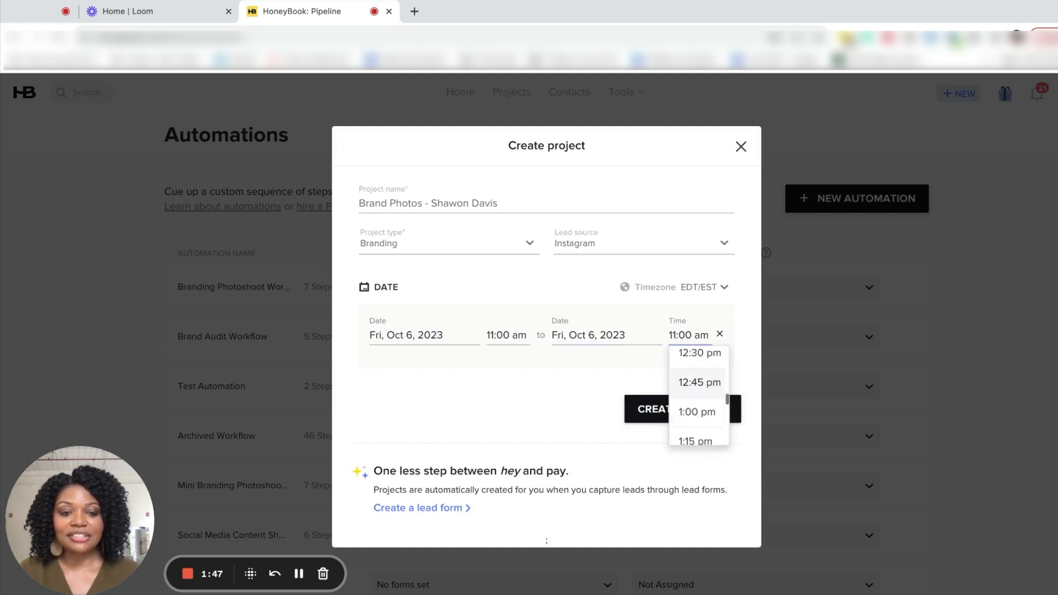
scroll("down", 3)
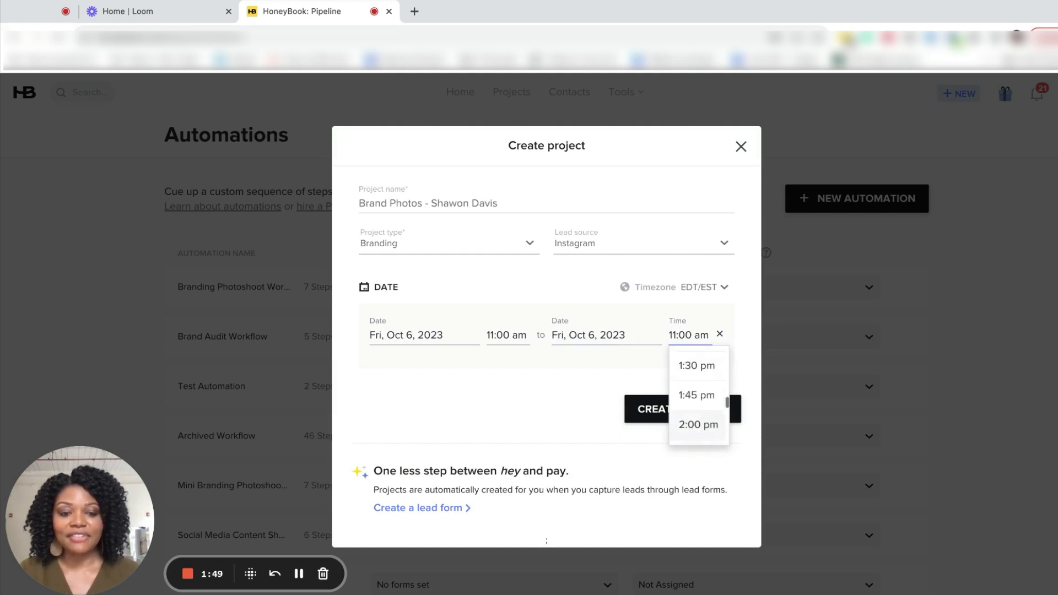
left_click(698, 425)
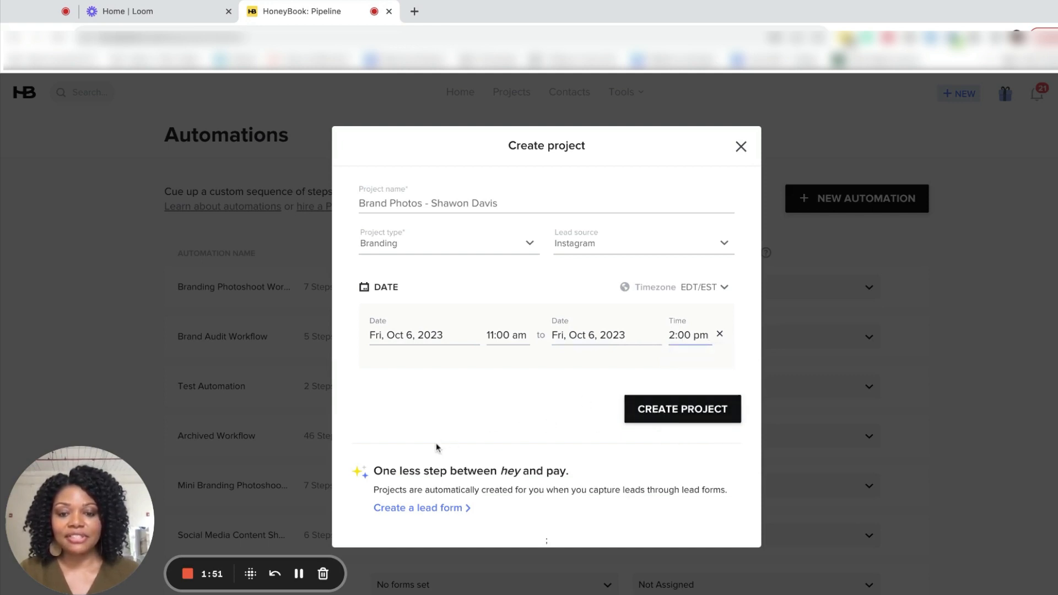
mouse_move(682, 411)
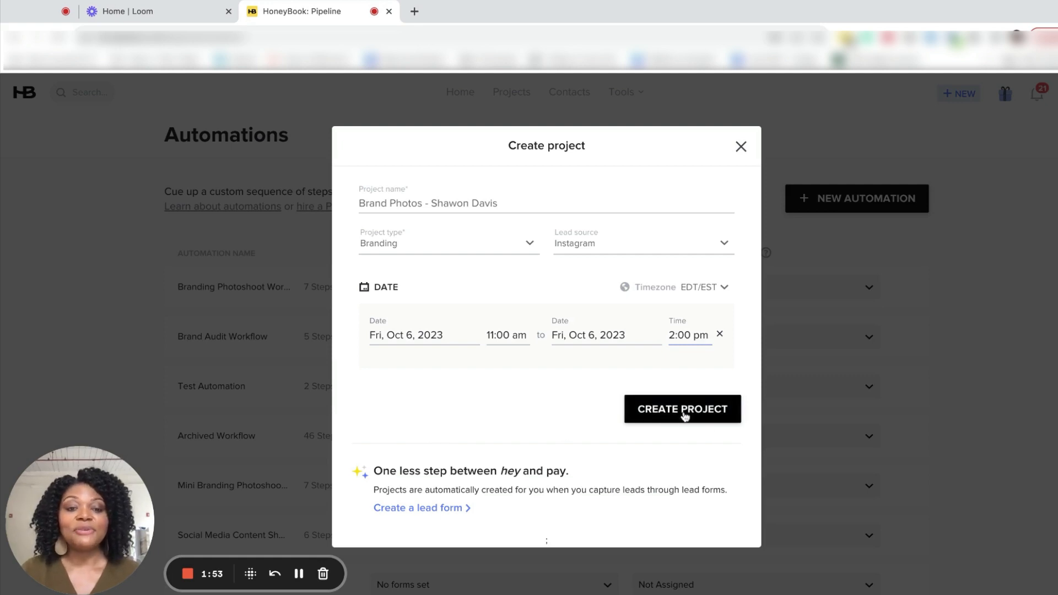
mouse_move(685, 418)
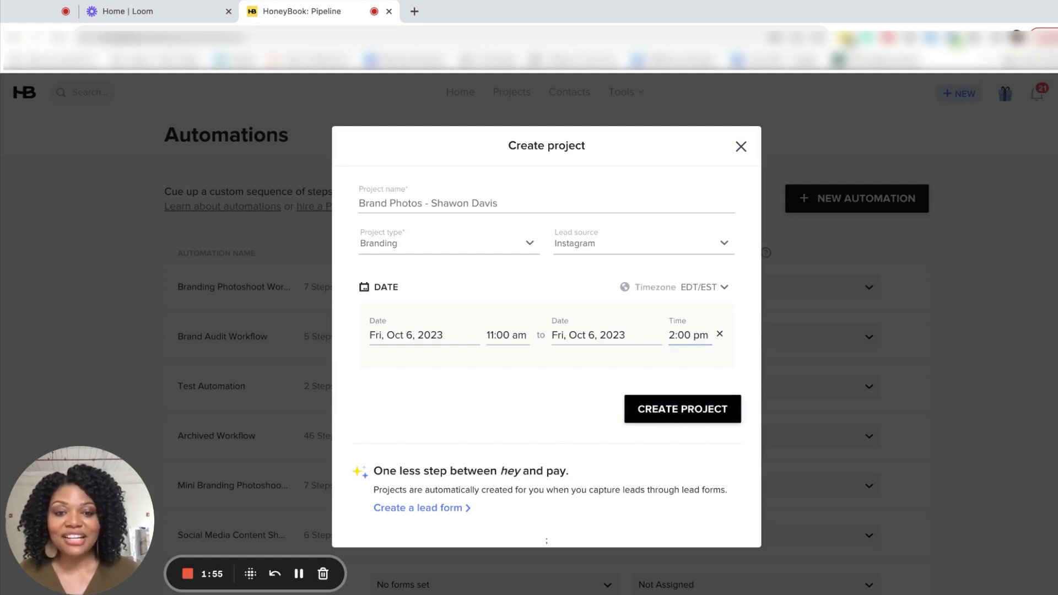
left_click(683, 409)
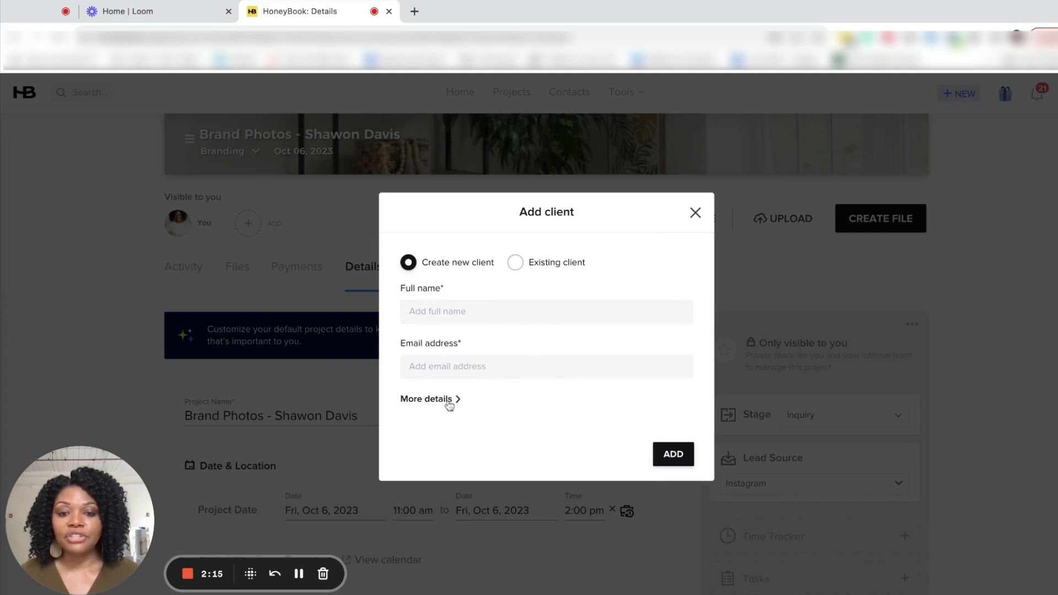
left_click(427, 399)
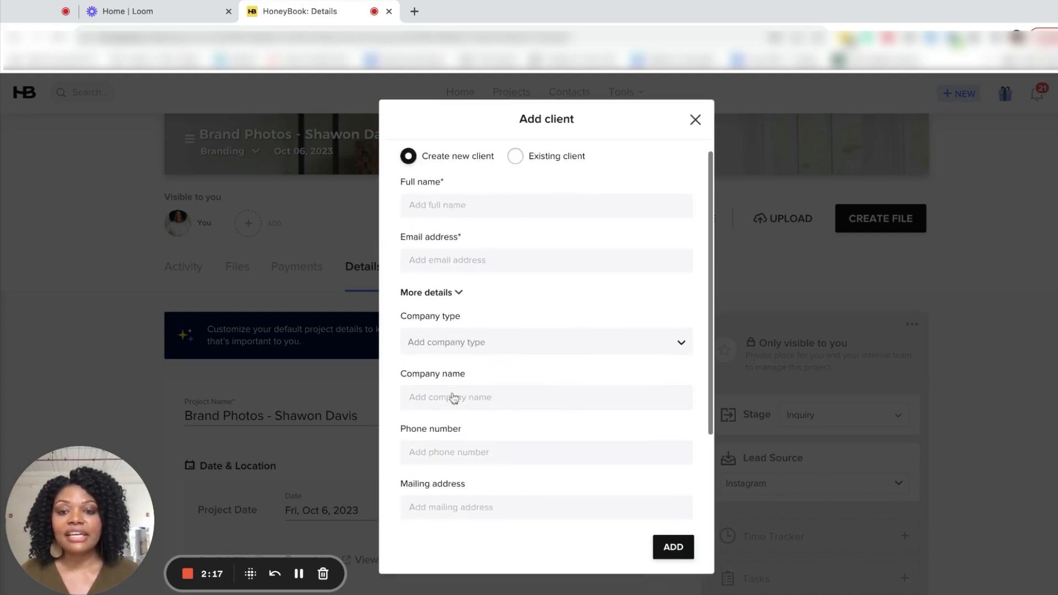
scroll("down", 3)
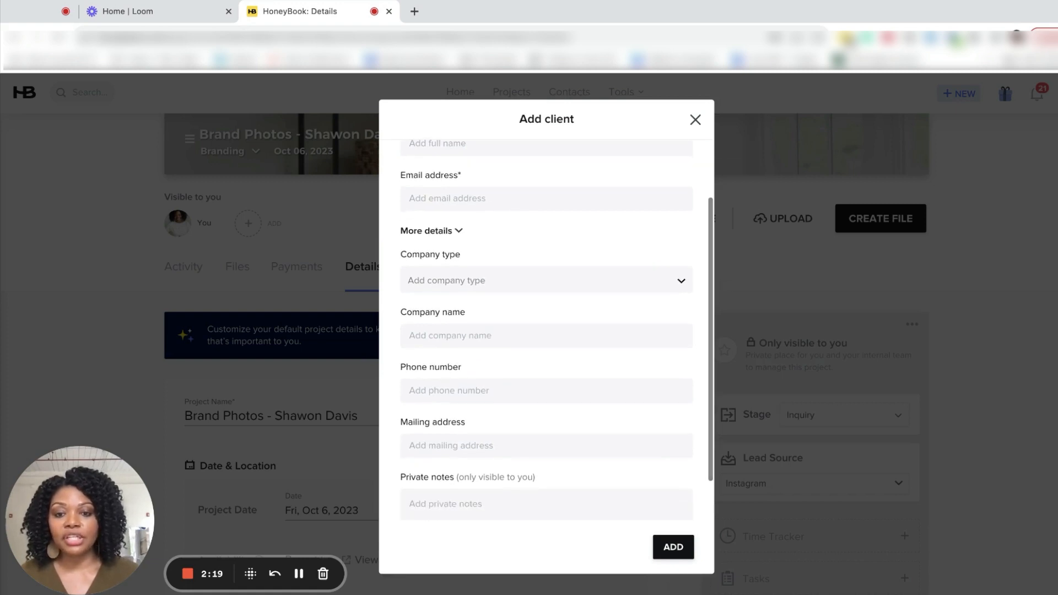
scroll("down", 3)
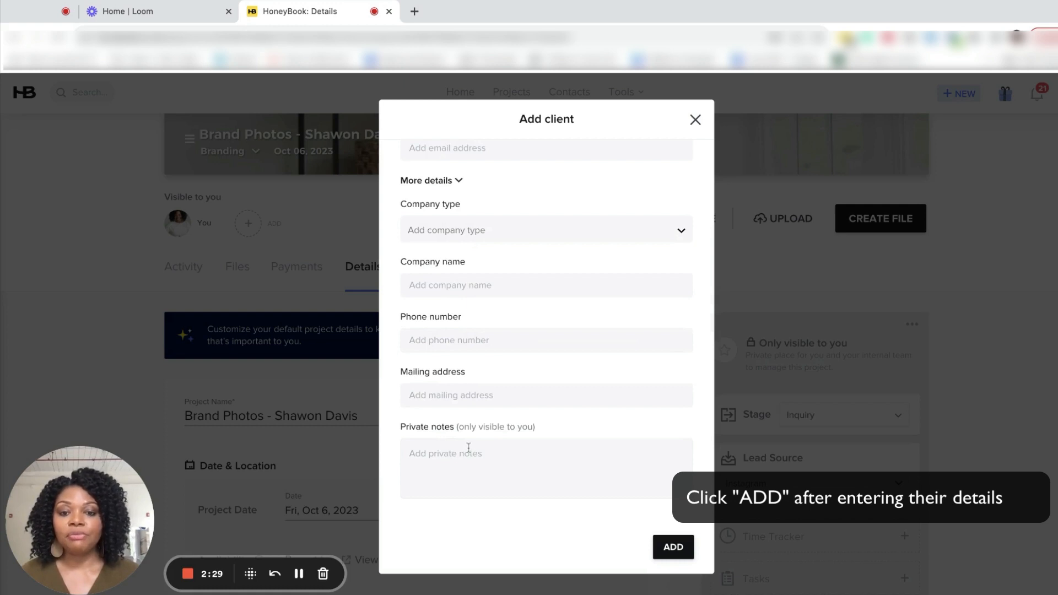
scroll("up", 3)
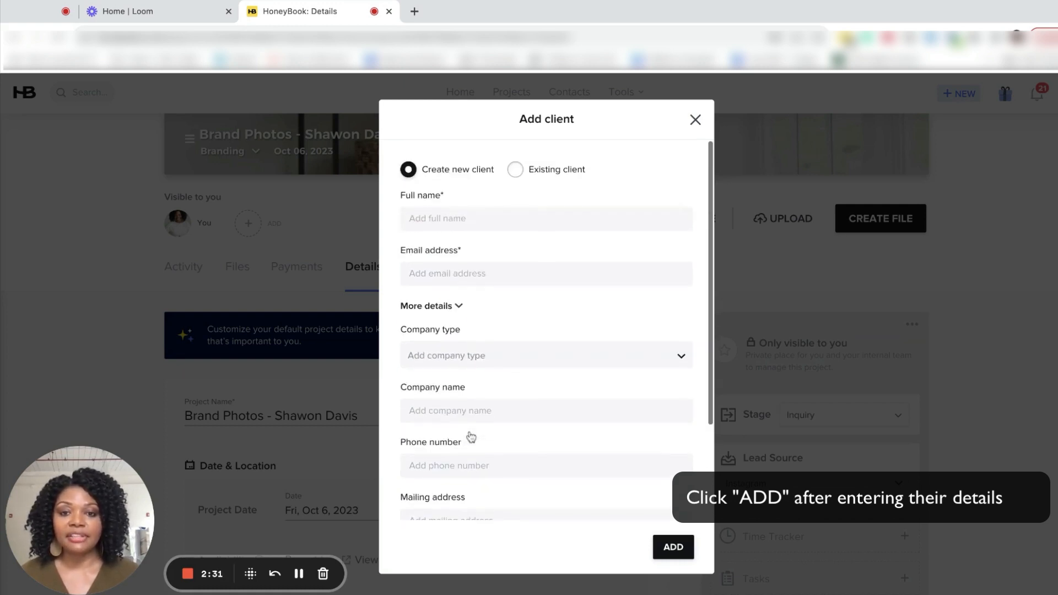
left_click(672, 546)
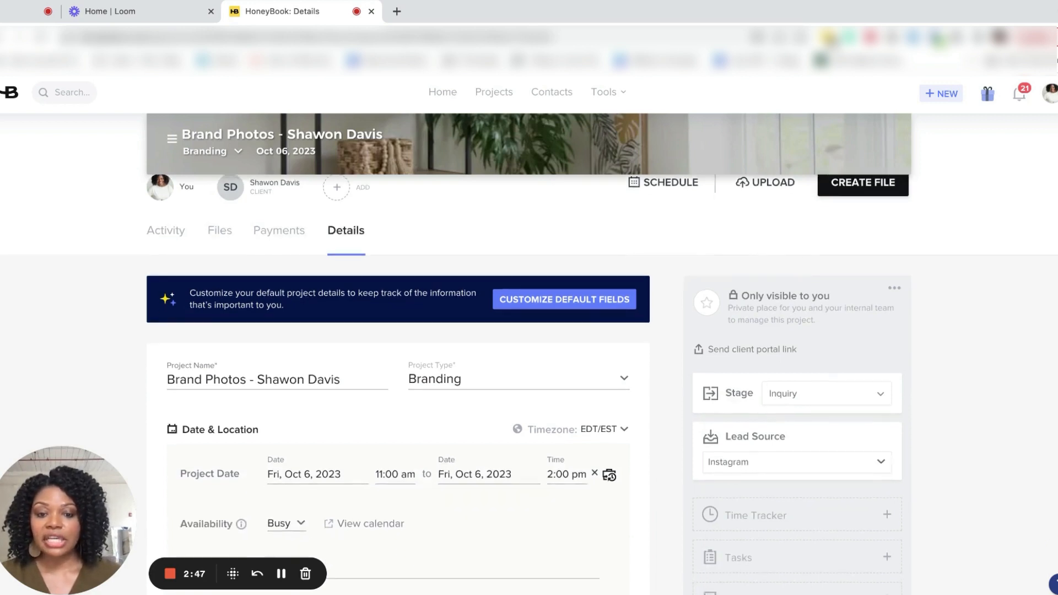
scroll("down", 3)
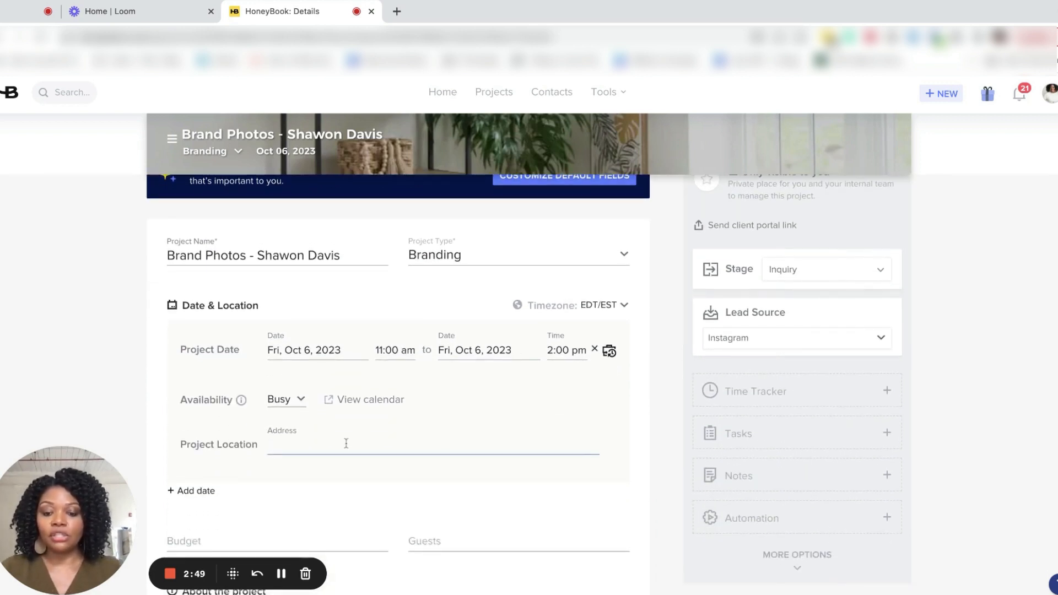
type("165")
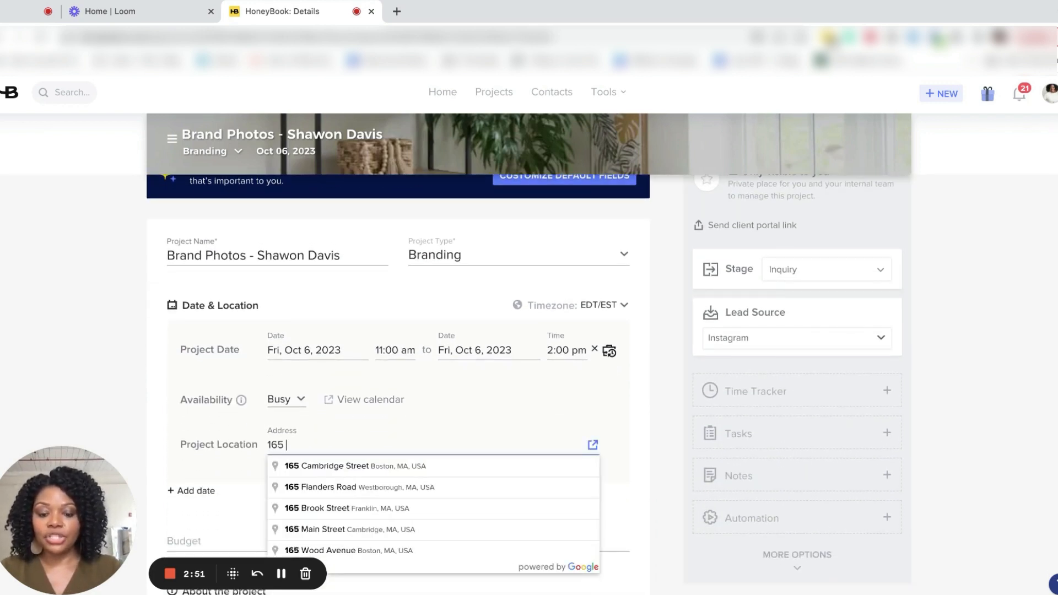
type("Main St.")
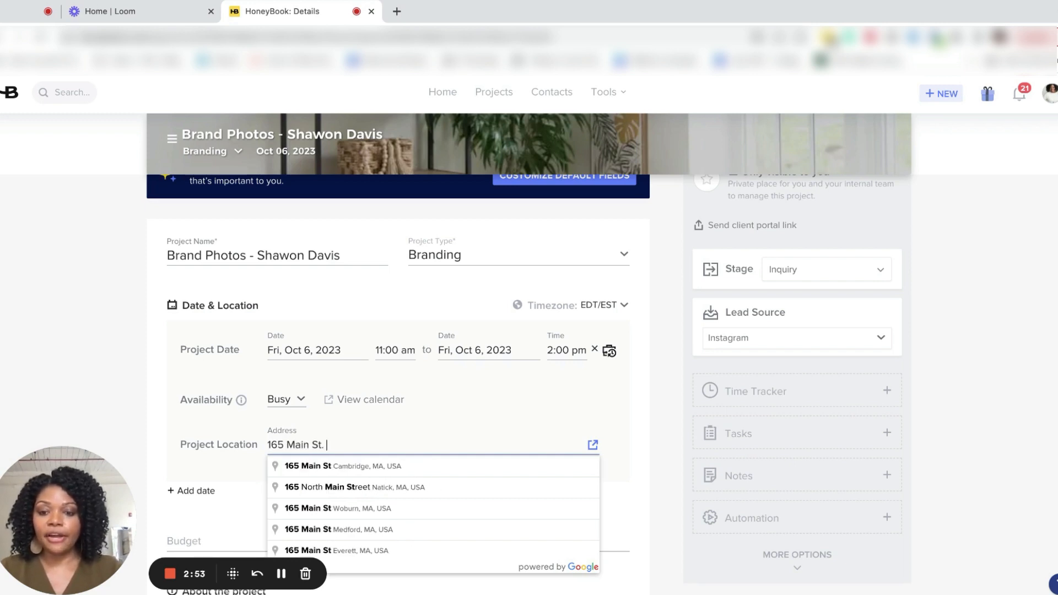
type("Med")
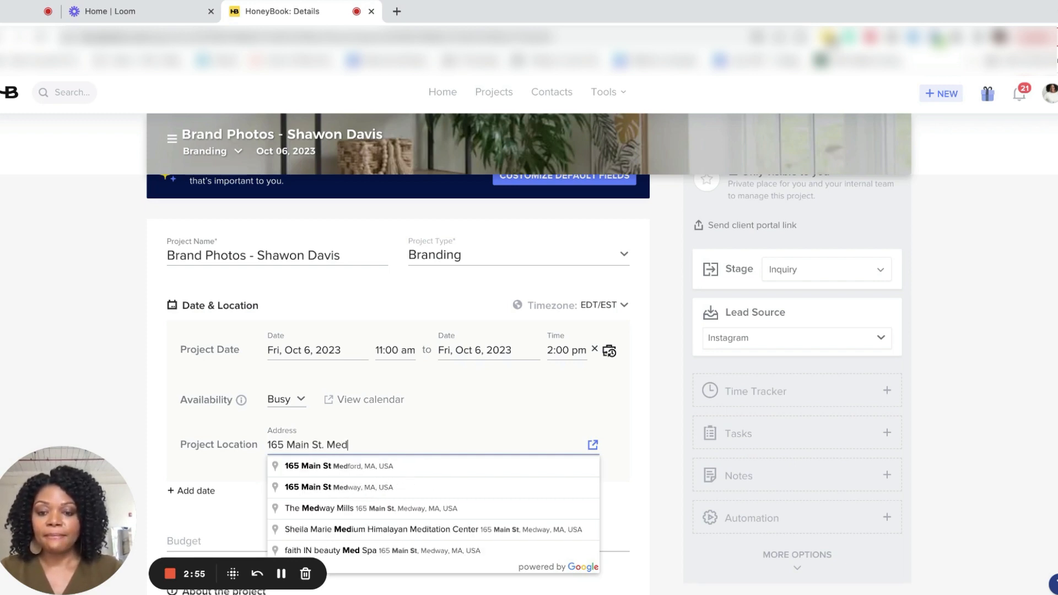
left_click(334, 487)
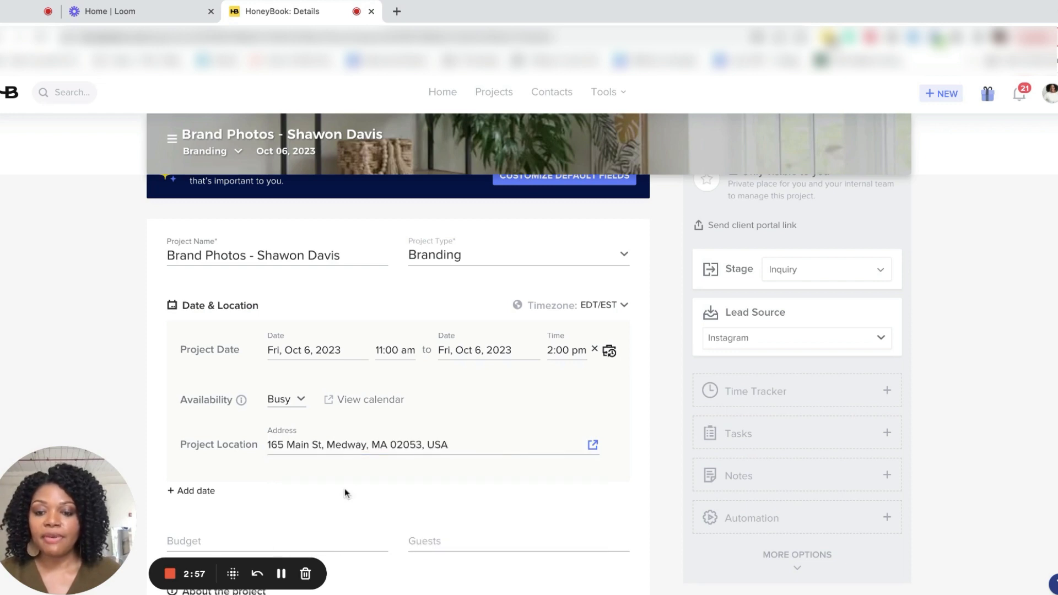
scroll("down", 3)
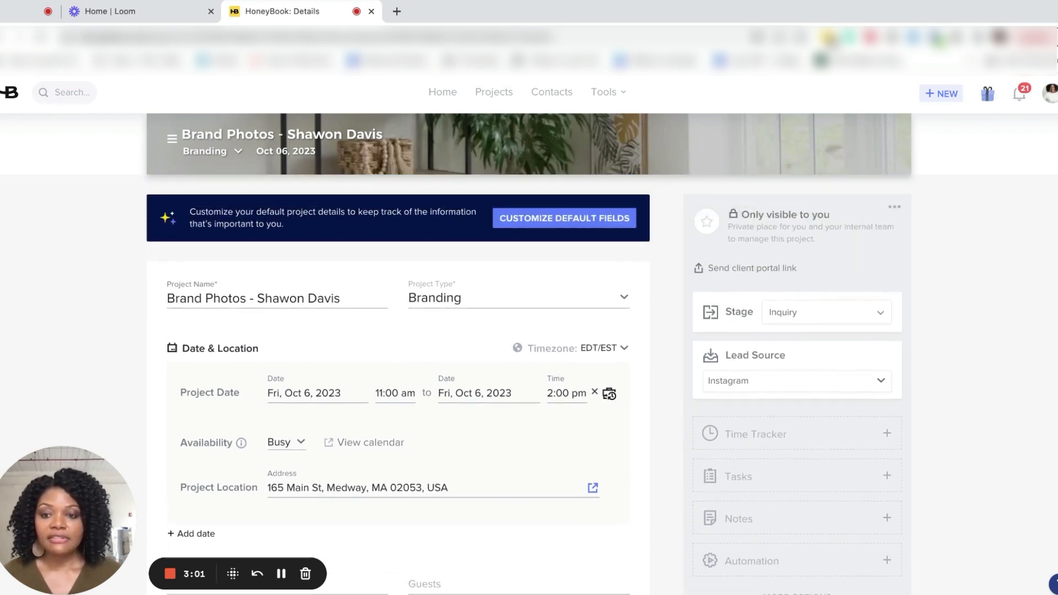
scroll("up", 3)
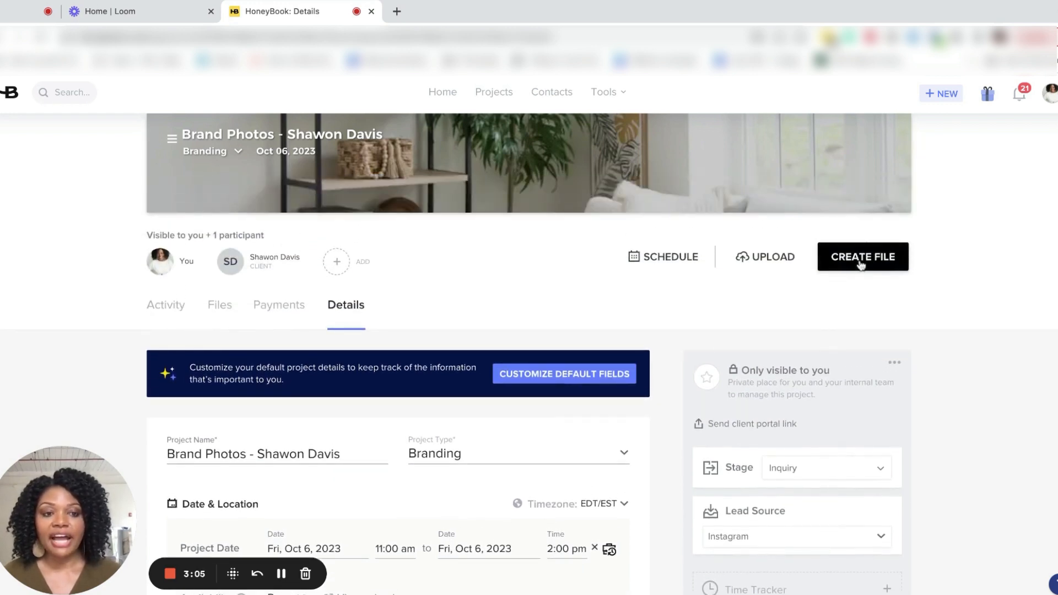
Open the Create File menu listing smart file types.
left_click(862, 256)
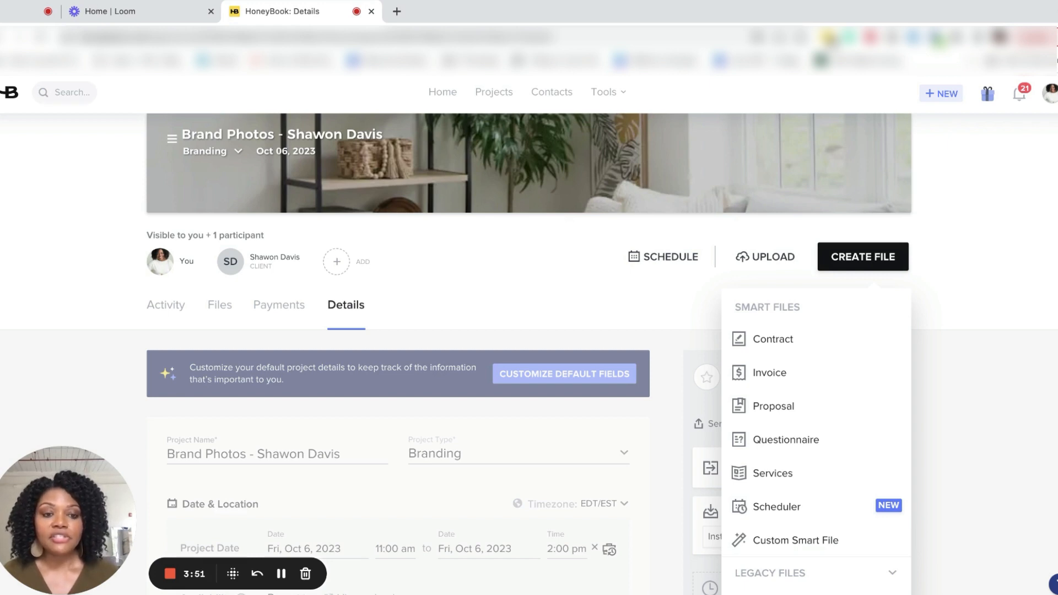
mouse_move(772, 339)
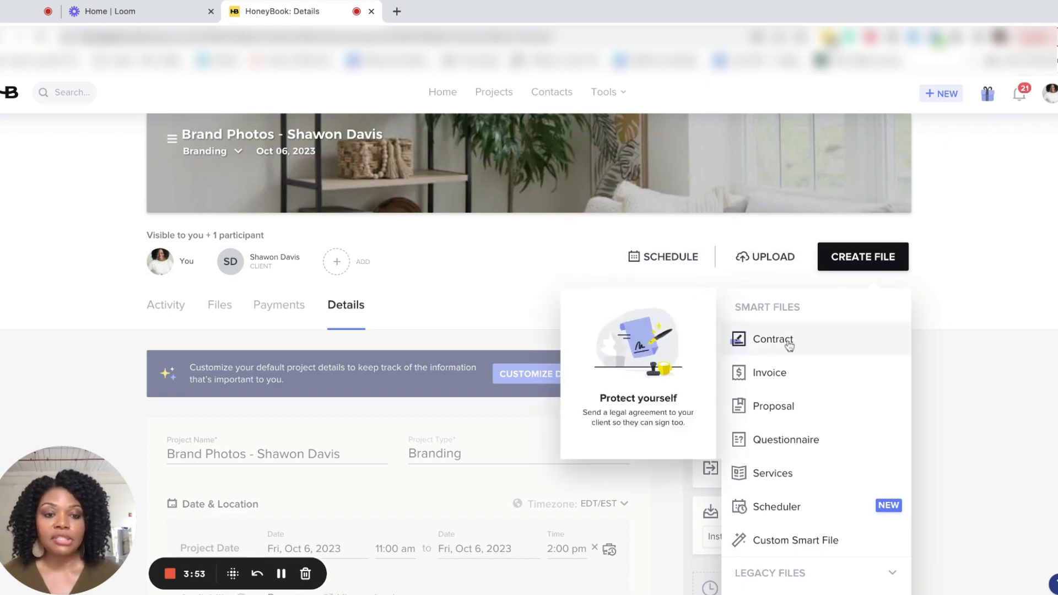
mouse_move(773, 406)
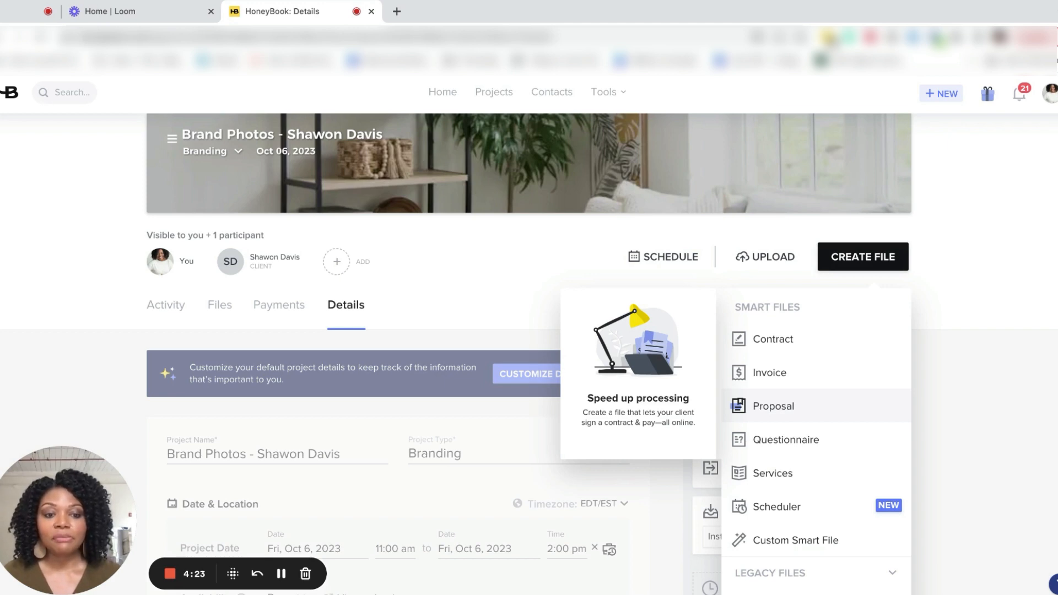
left_click(772, 406)
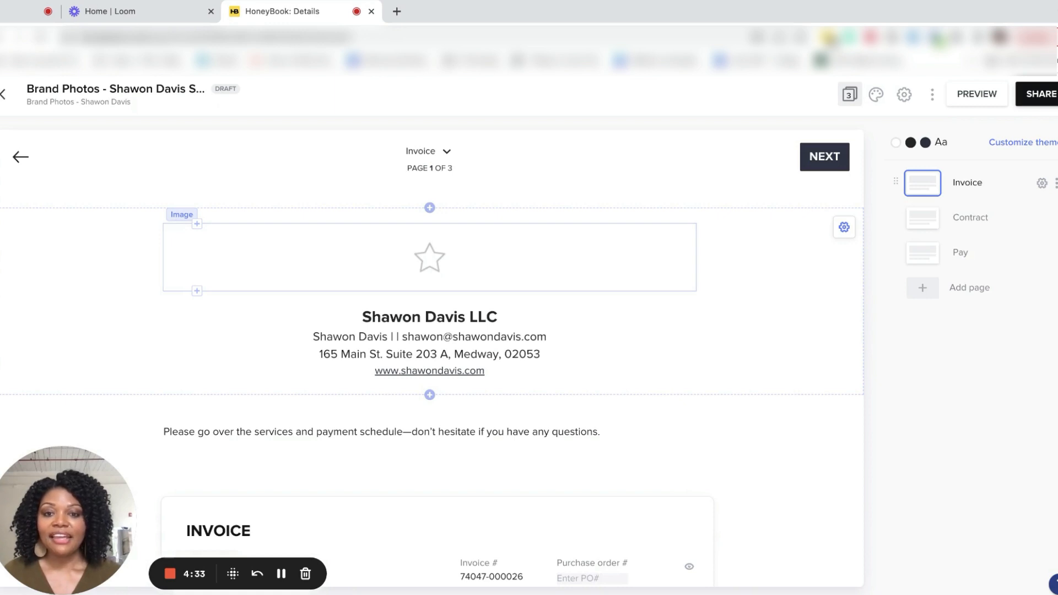
mouse_move(447, 151)
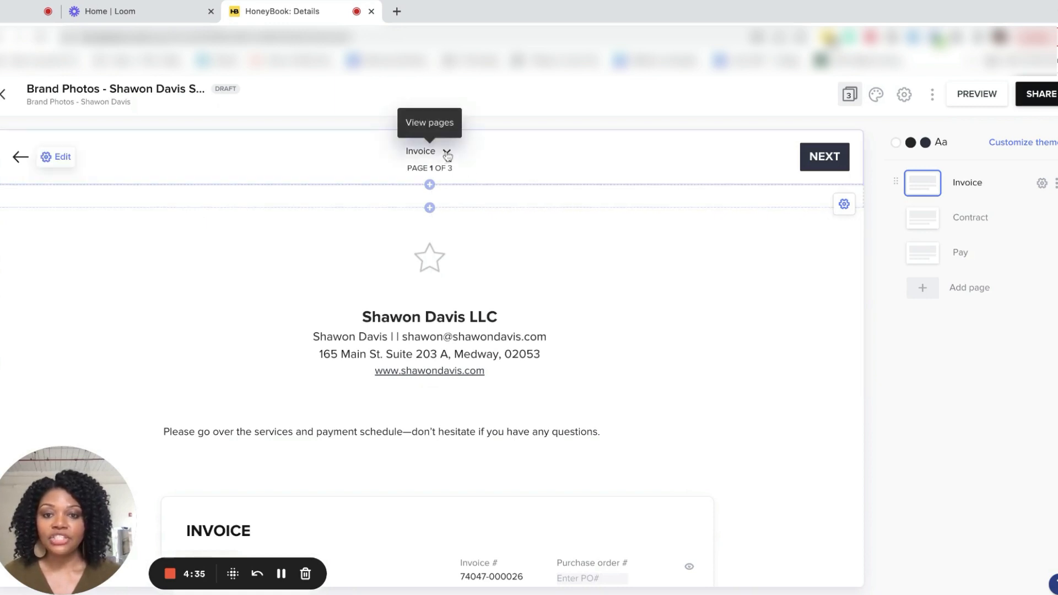
left_click(447, 153)
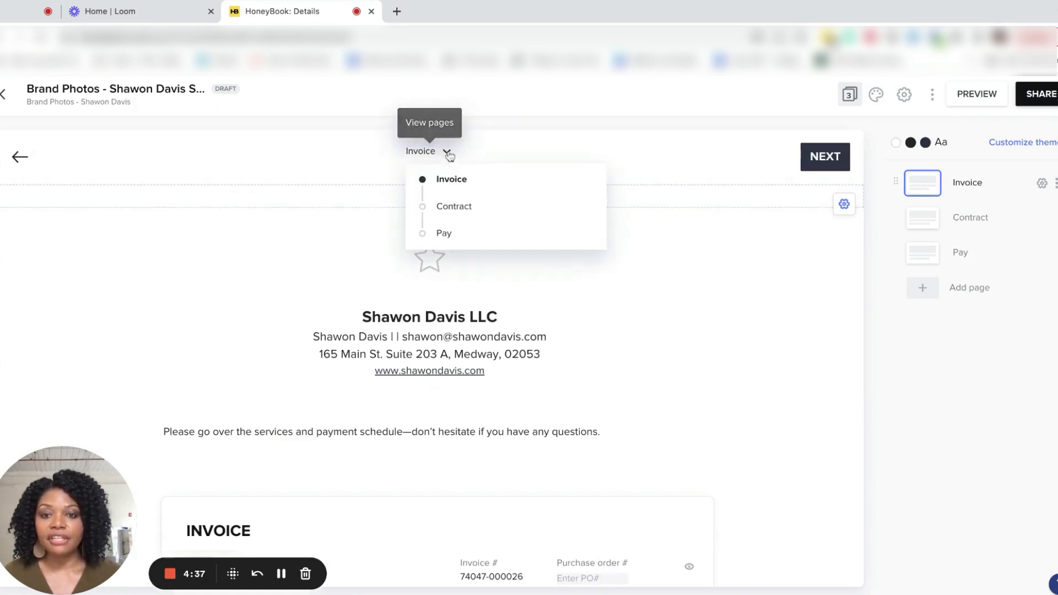
left_click(453, 206)
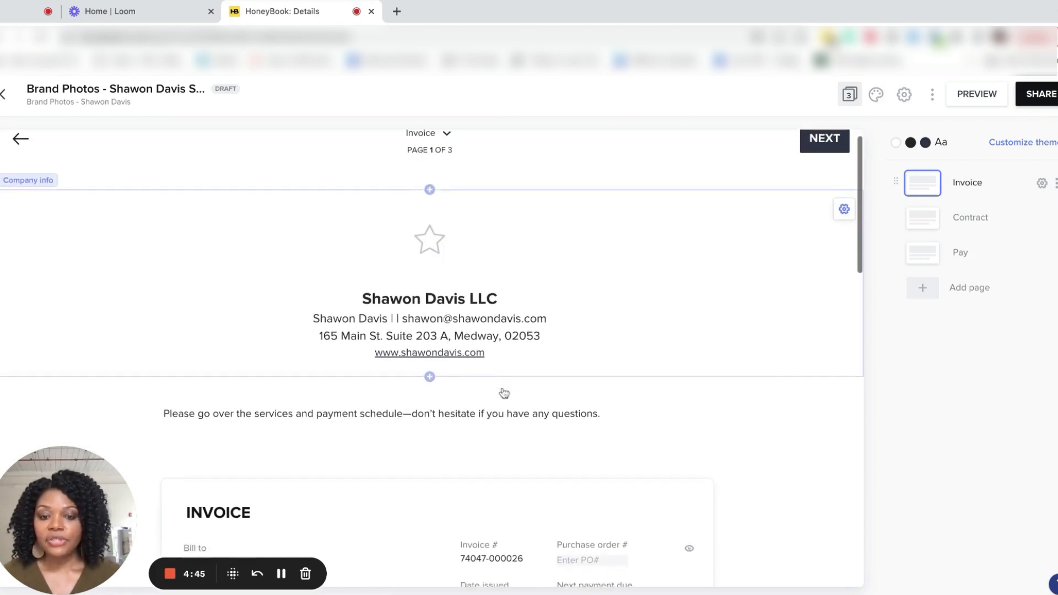
scroll("down", 3)
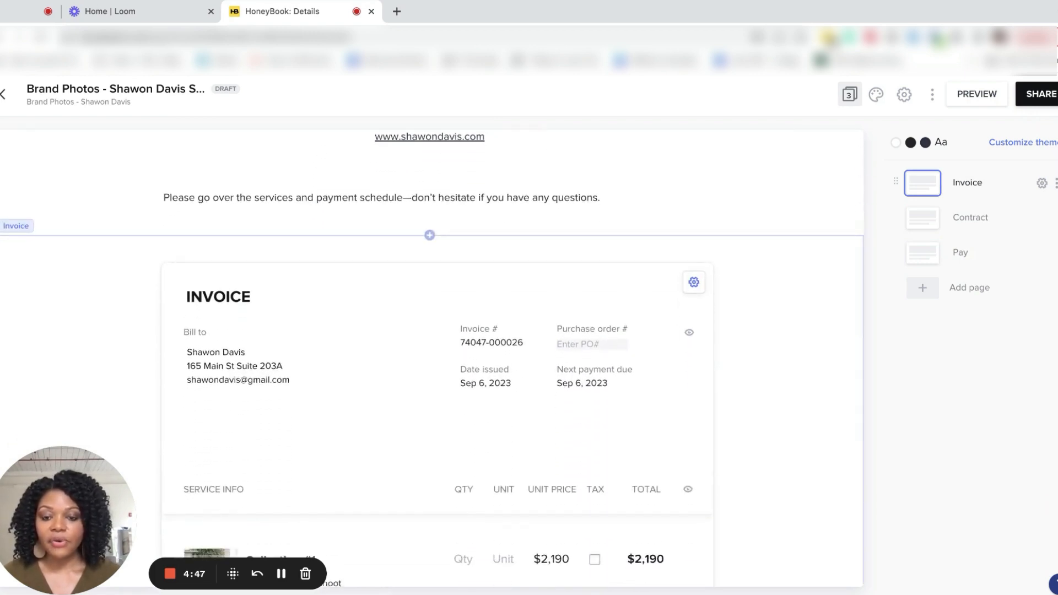
scroll("down", 3)
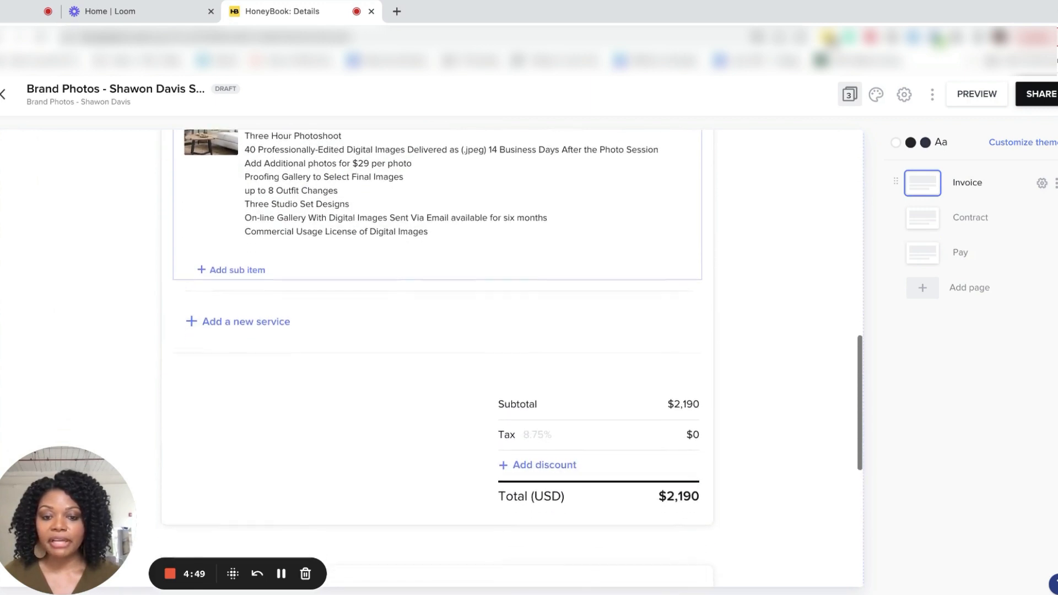
scroll("down", 3)
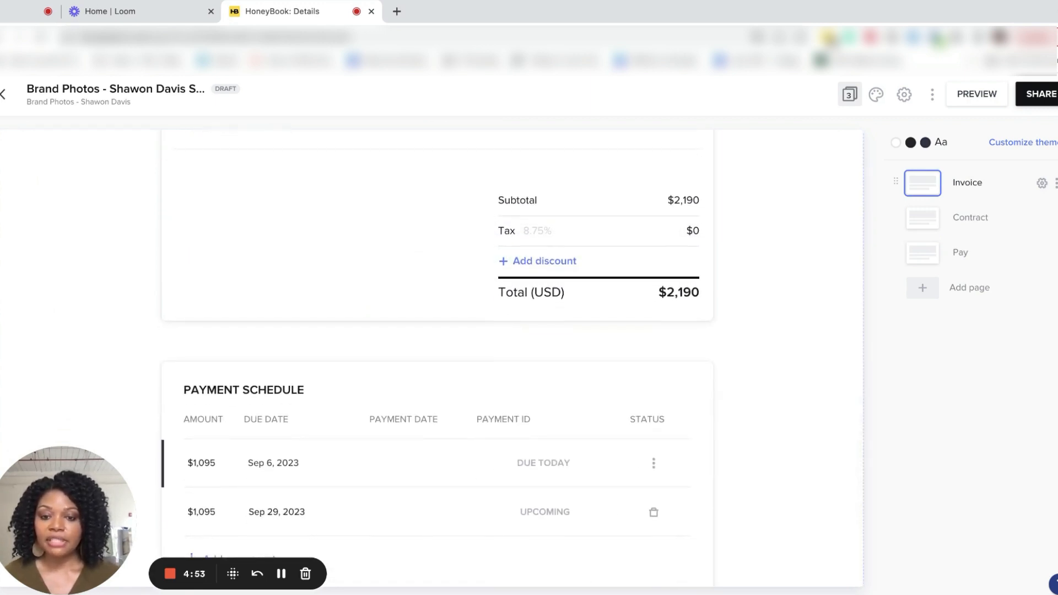
mouse_move(234, 527)
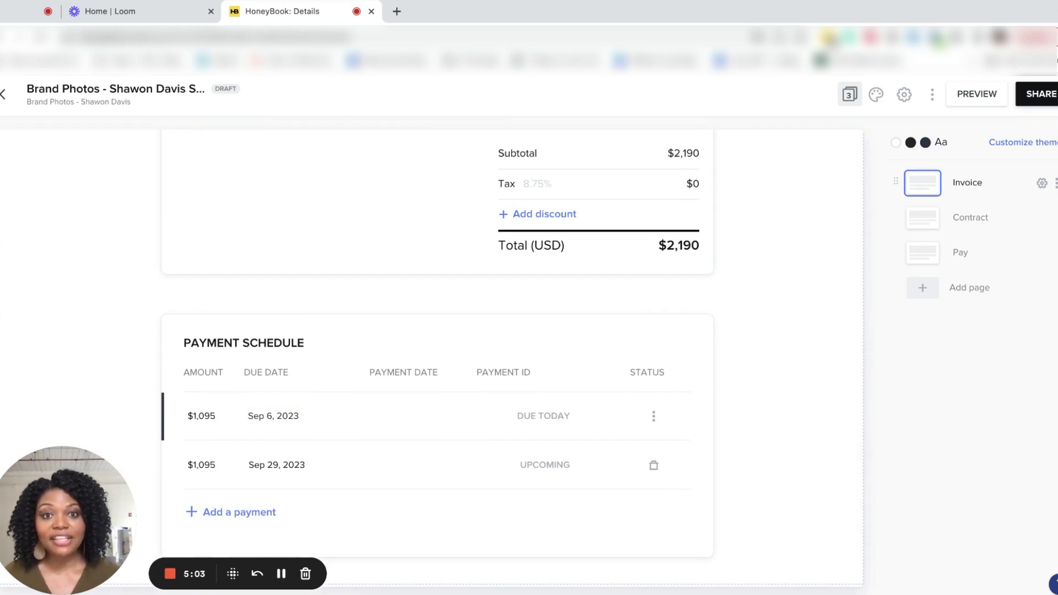
scroll("up", 3)
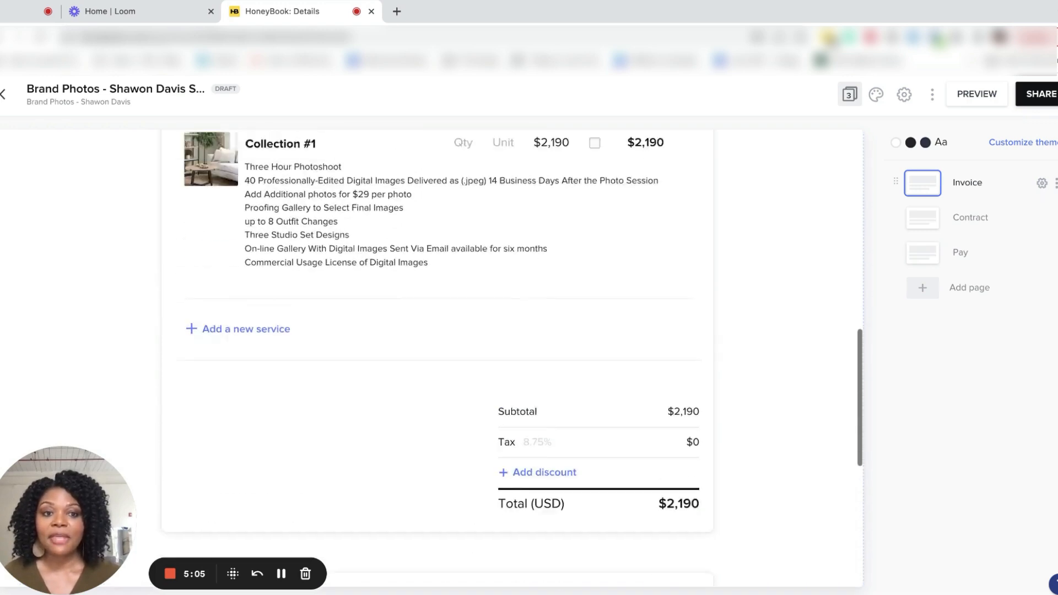
View the Contract page, then the Pay page showing $1,095.00 due for payment 1 of 2.
scroll("up", 3)
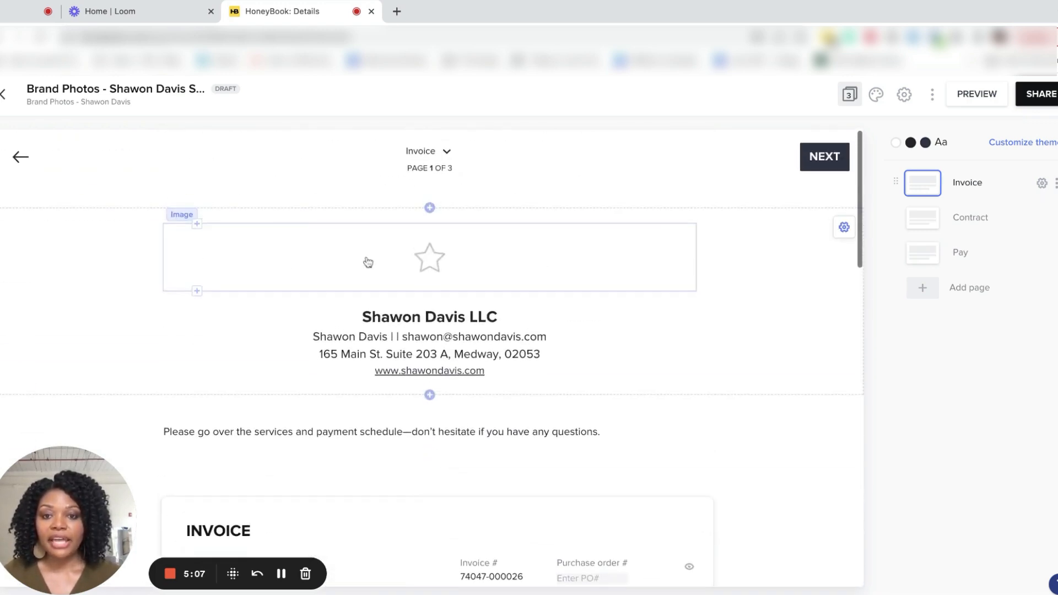
left_click(427, 151)
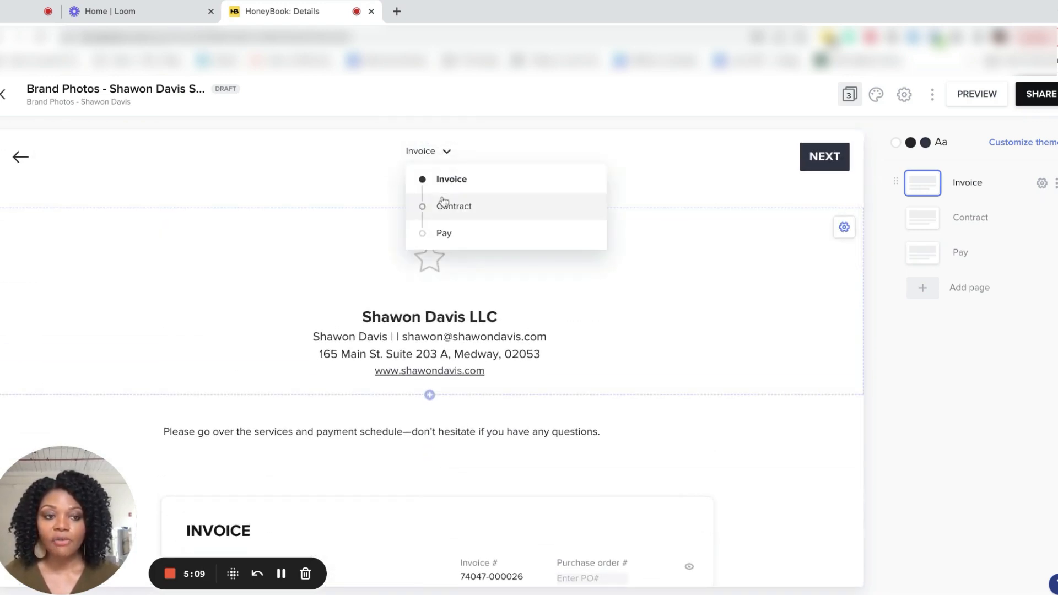
left_click(453, 206)
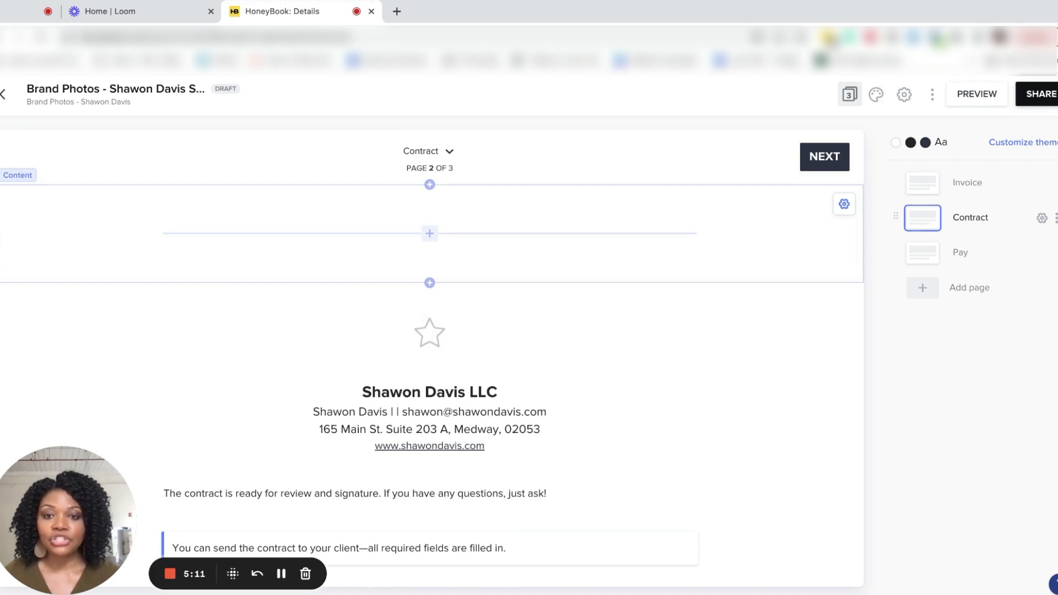
mouse_move(448, 151)
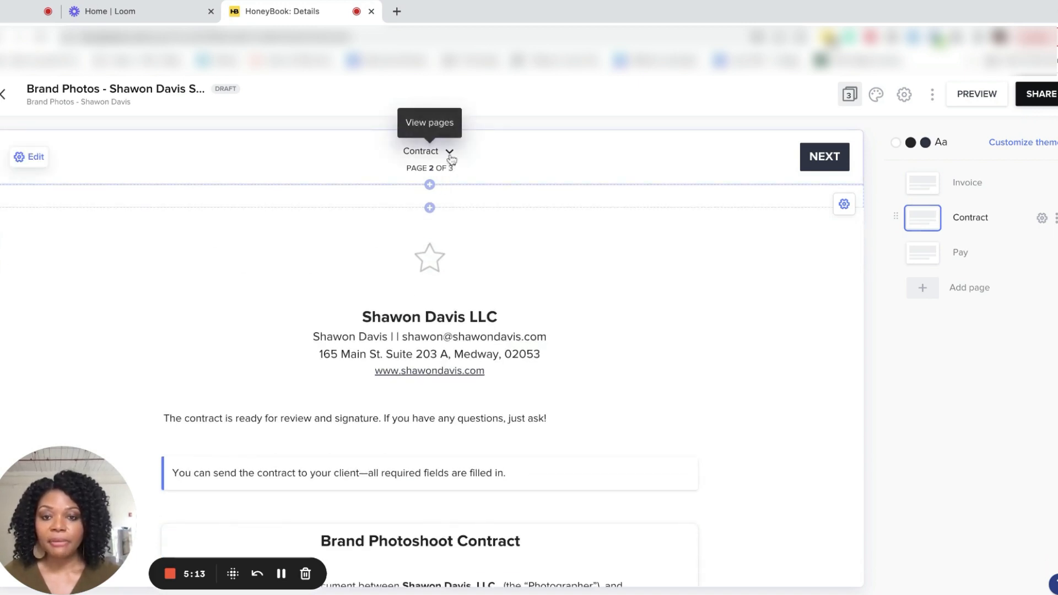
left_click(823, 156)
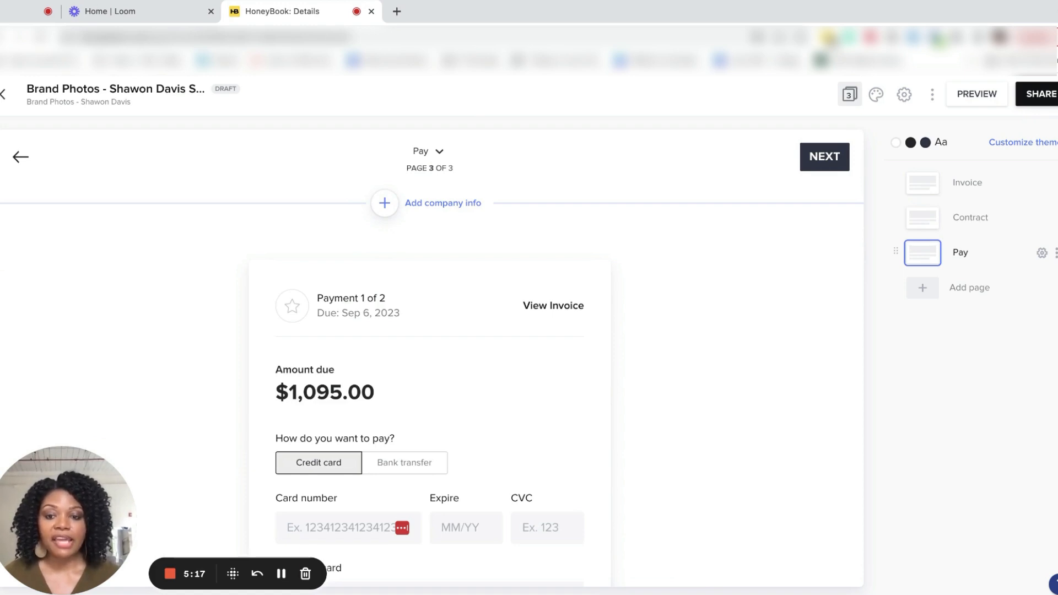
scroll("down", 3)
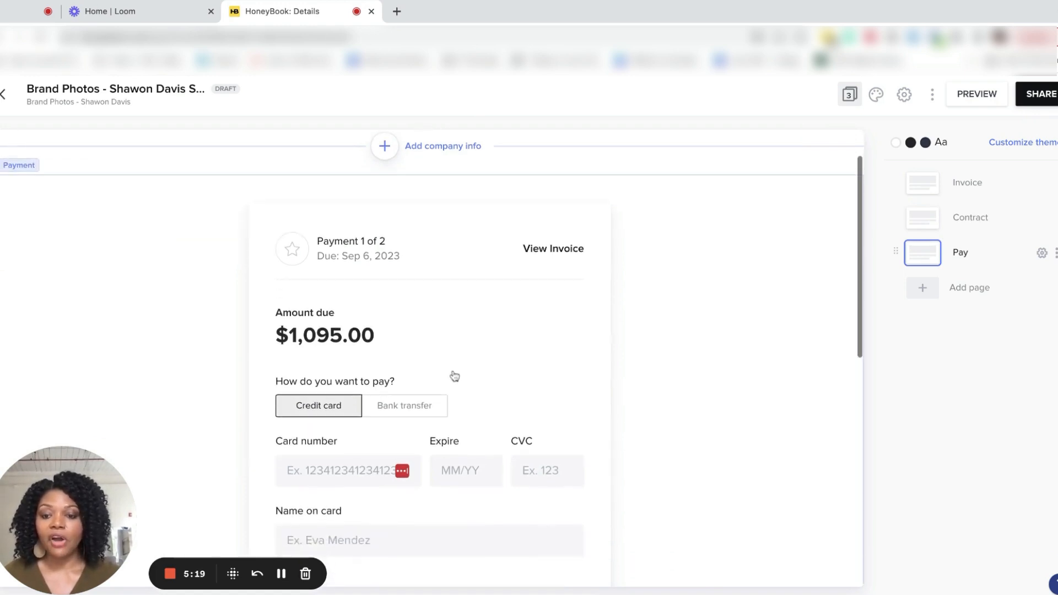
scroll("down", 3)
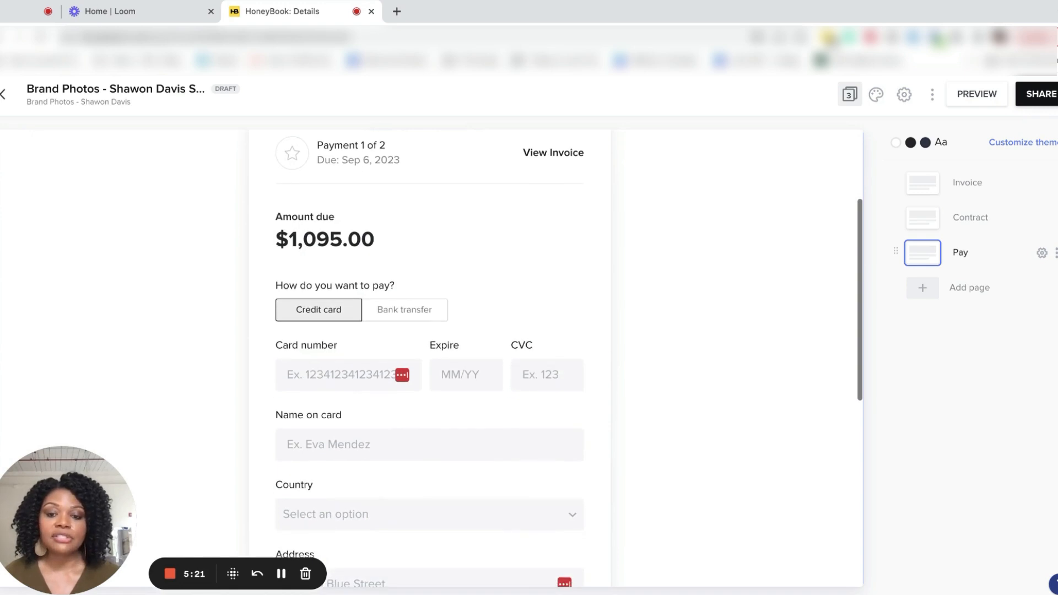
scroll("up", 3)
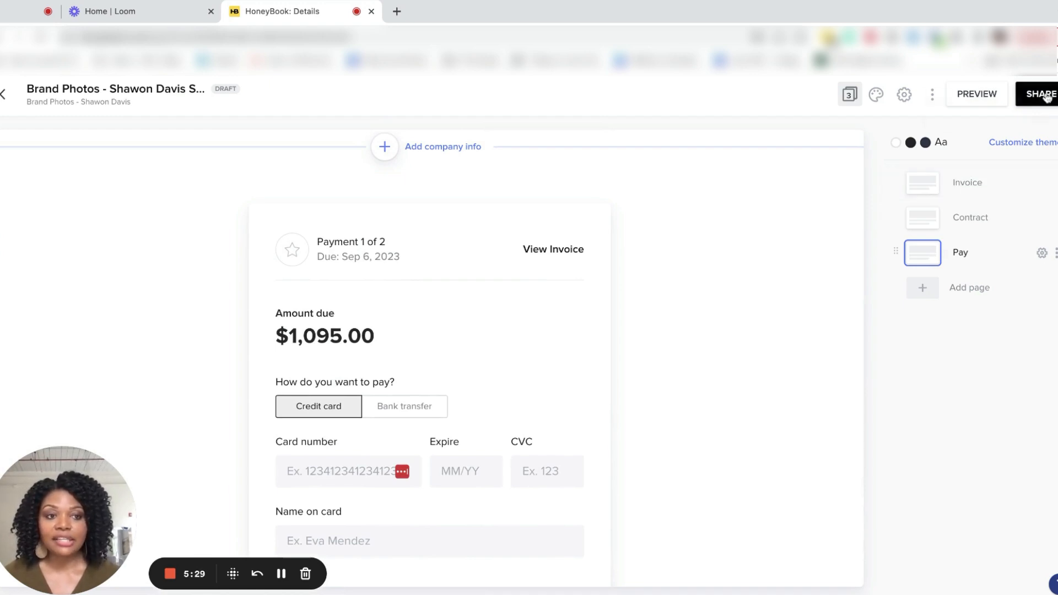
Share the smart file and fill the email from the Brand Shoot Proposal template.
left_click(1041, 94)
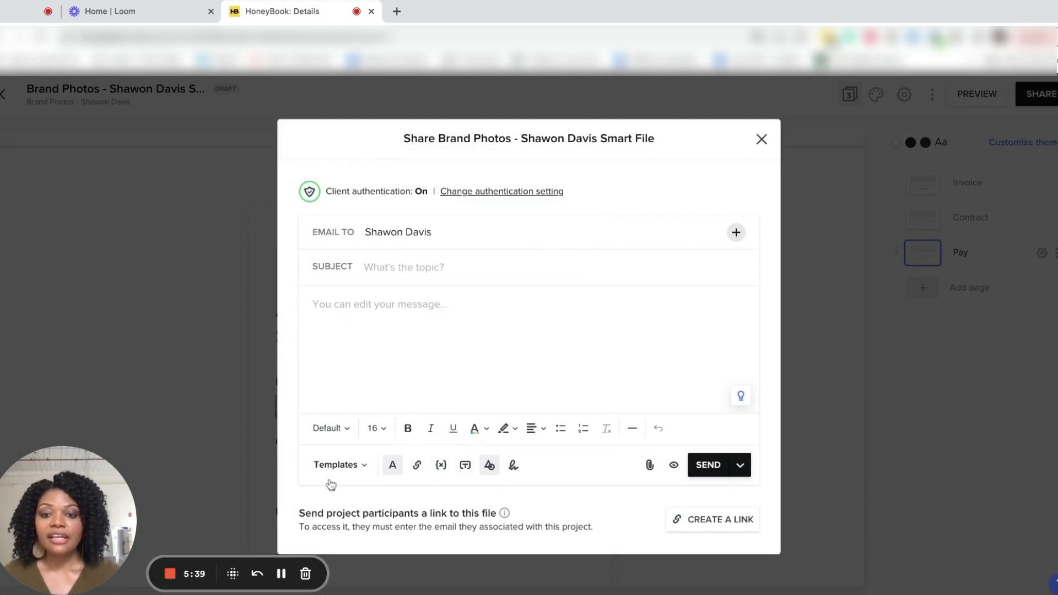
mouse_move(343, 474)
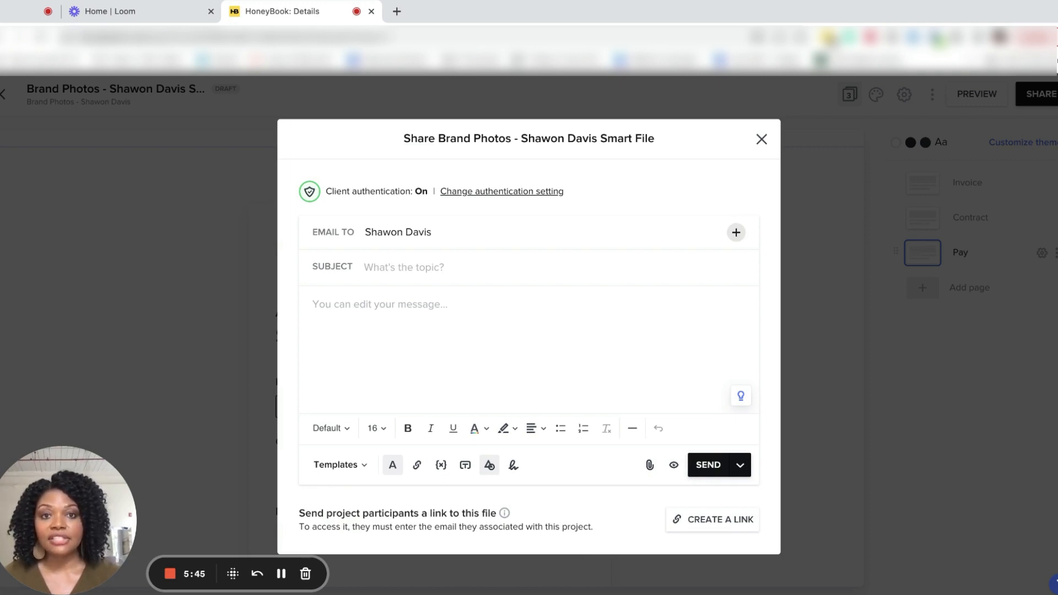
left_click(340, 465)
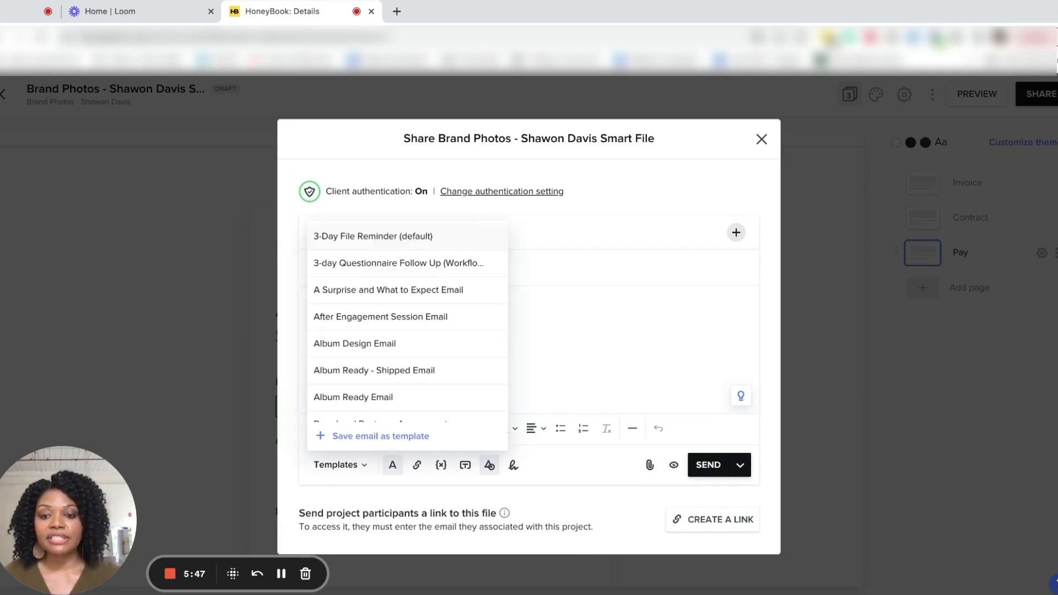
scroll("down", 3)
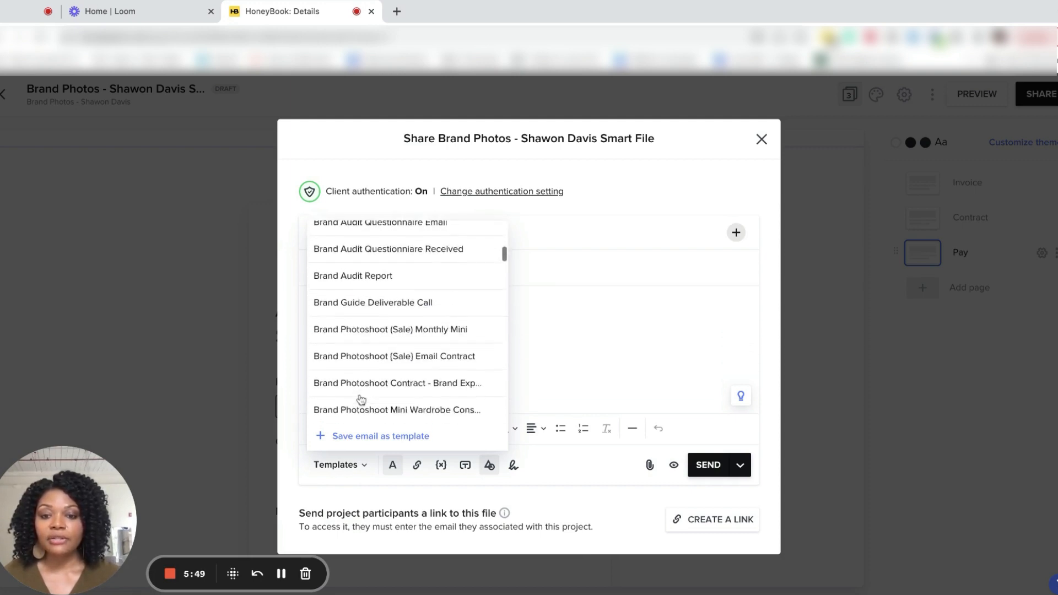
scroll("down", 3)
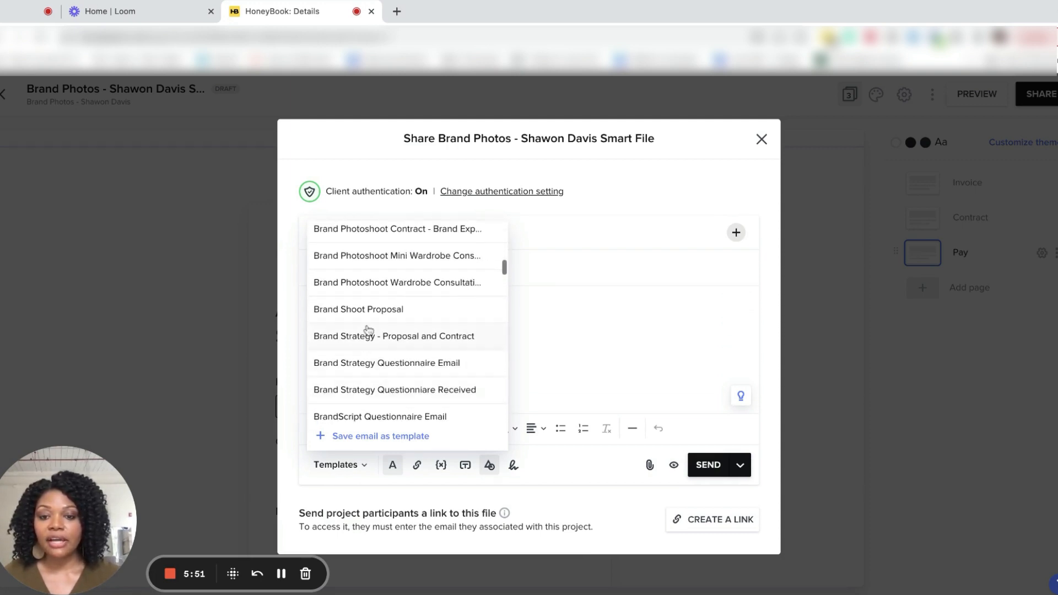
left_click(393, 335)
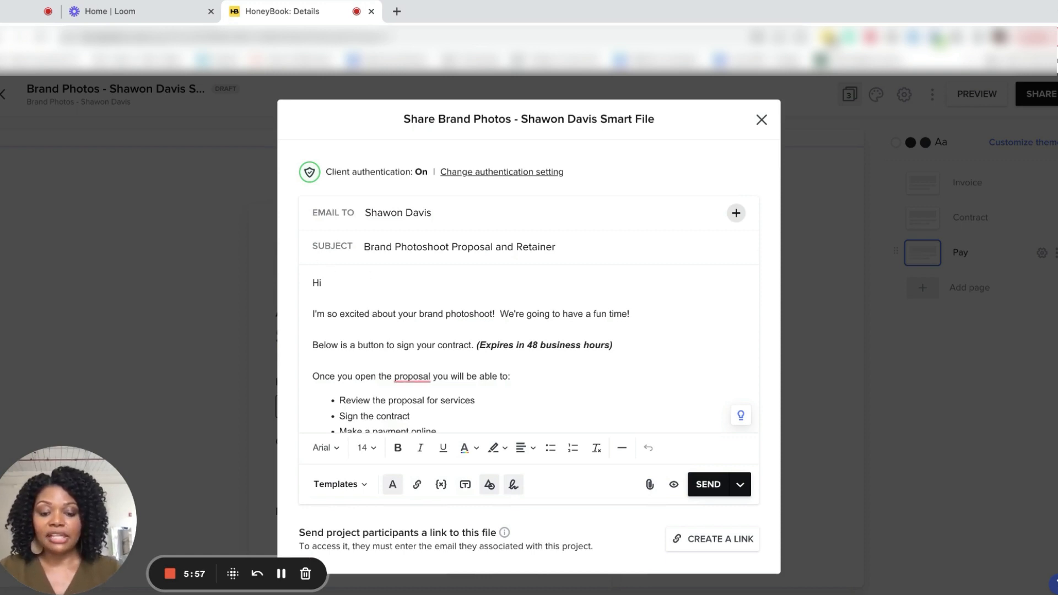
Change the greeting to 'Hi Shawon' and send the proposal email.
type("Shawon,")
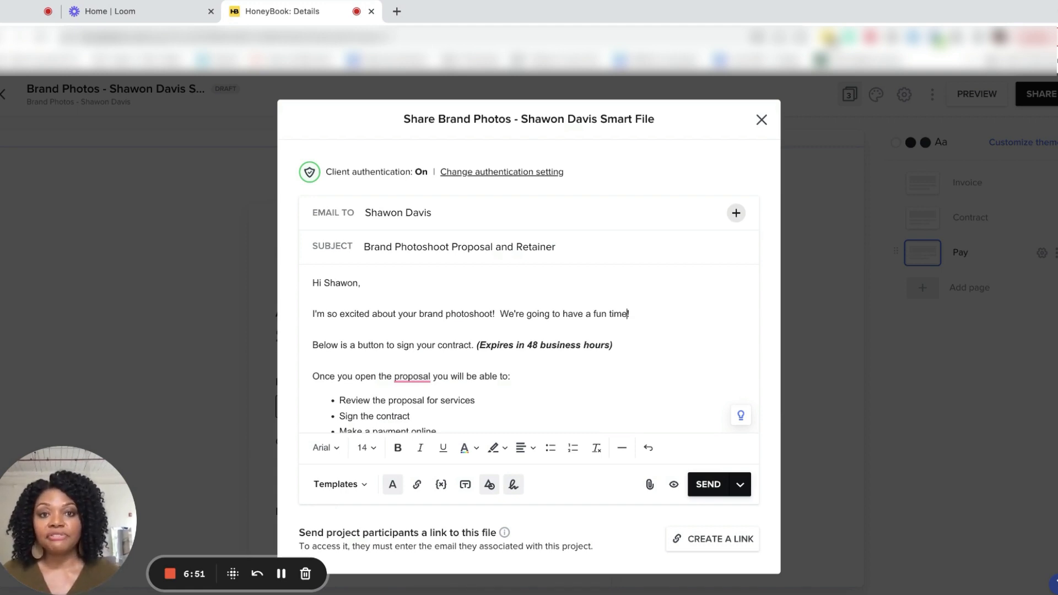
mouse_move(618, 493)
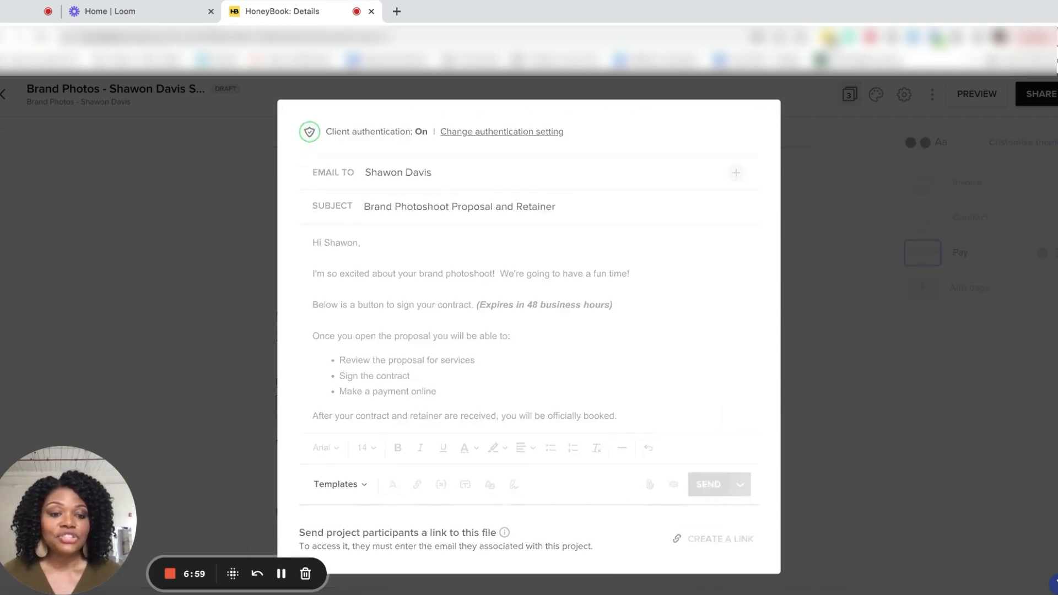
left_click(709, 484)
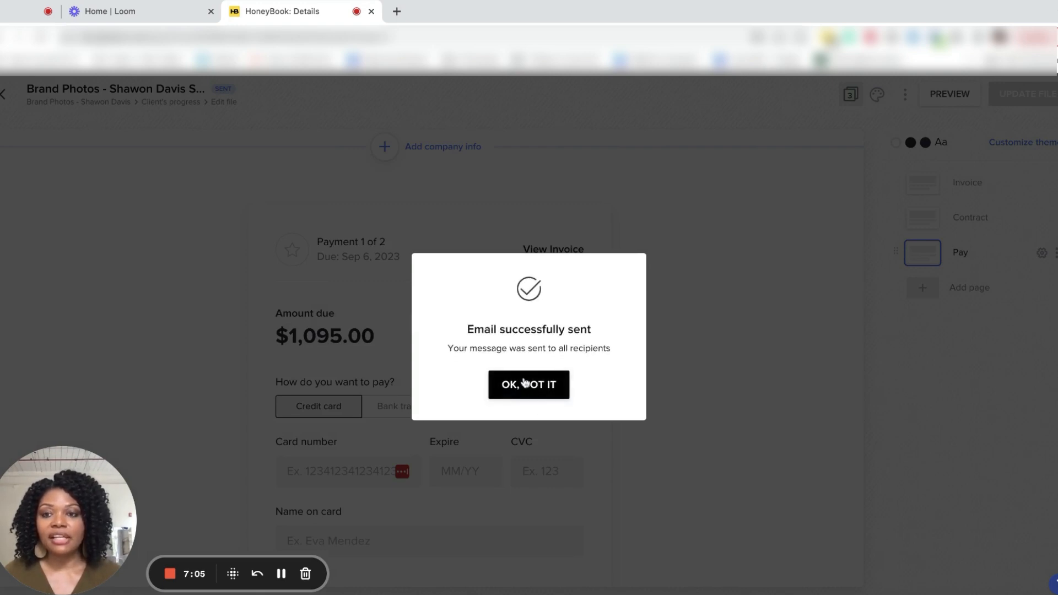
Dismiss the sent confirmation and review the project Activity at stage Proposal Sent.
left_click(528, 384)
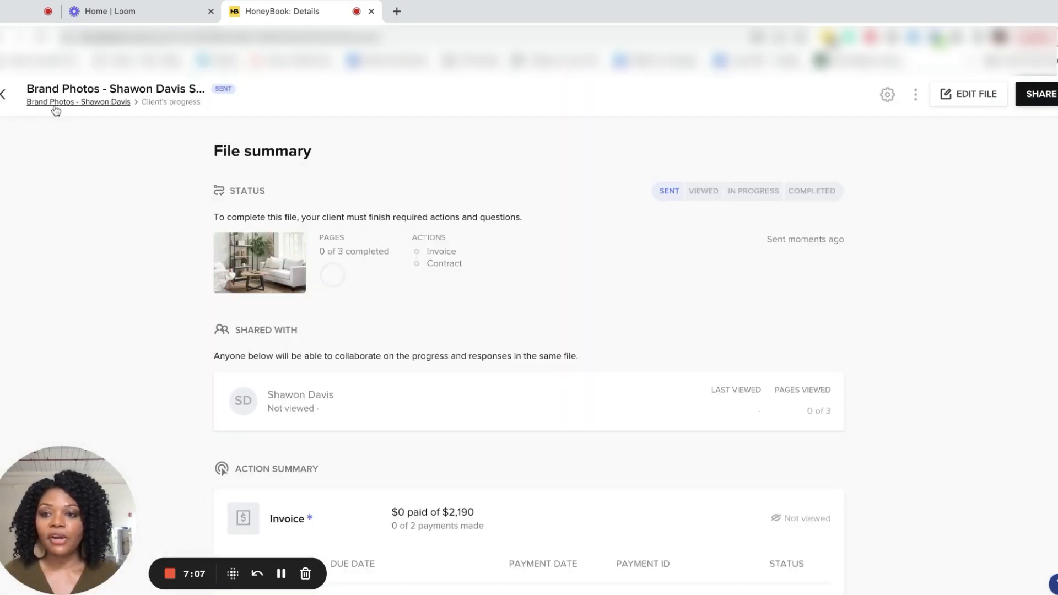
left_click(78, 101)
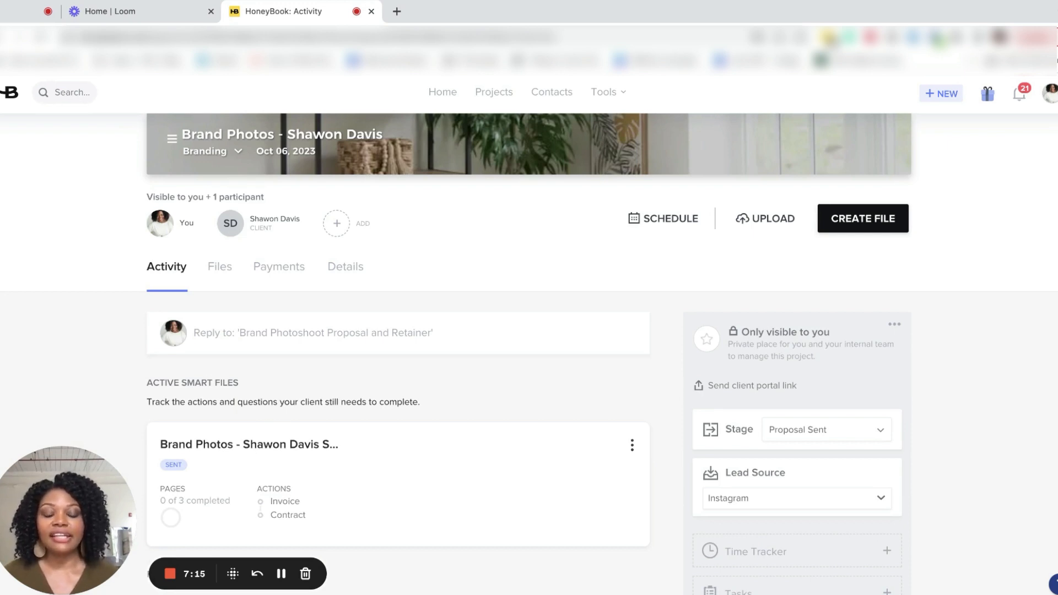
scroll("down", 3)
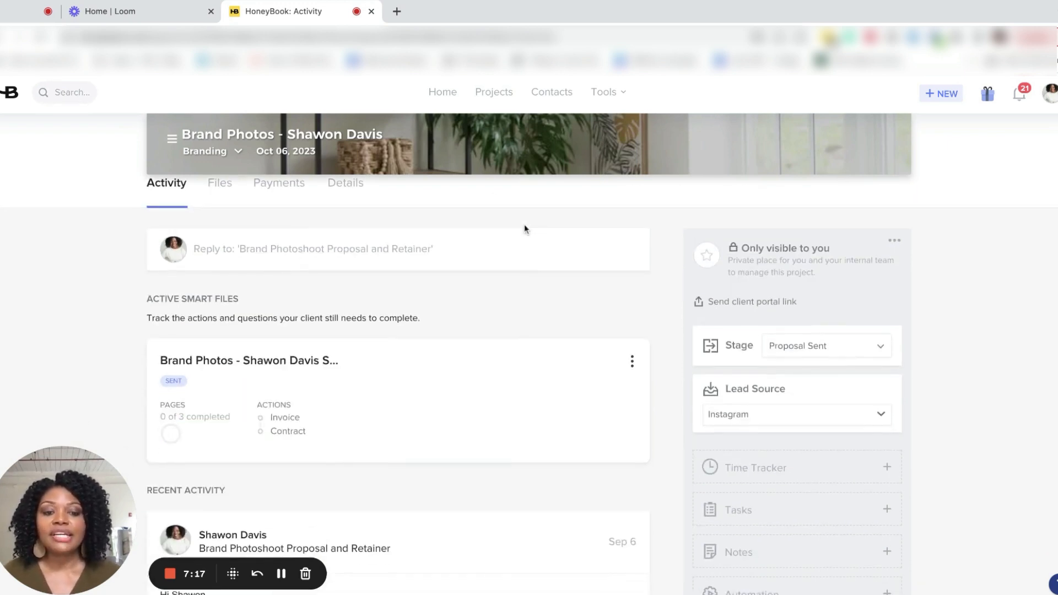
scroll("down", 3)
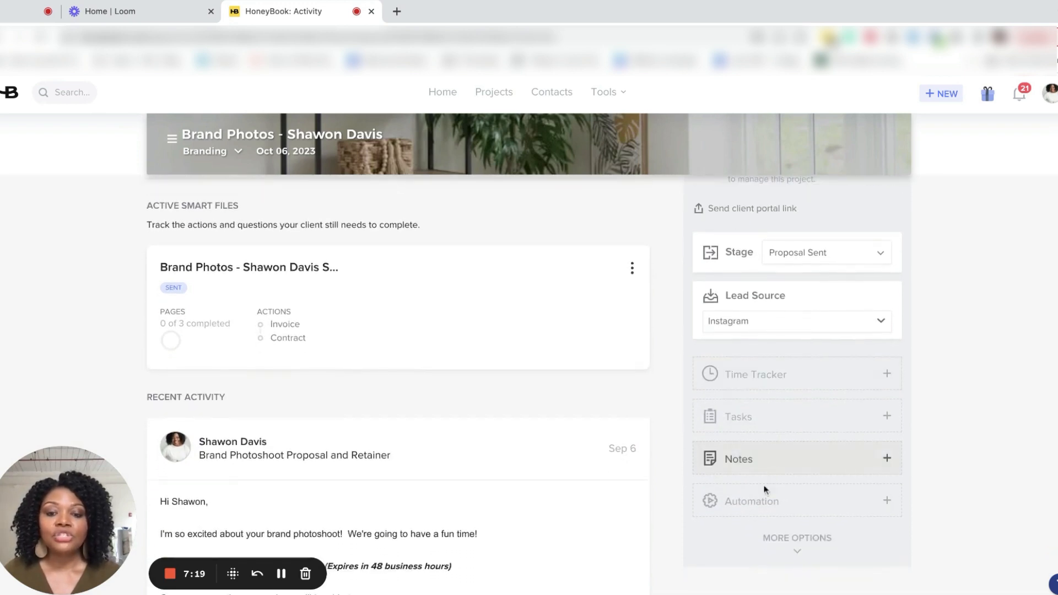
mouse_move(751, 501)
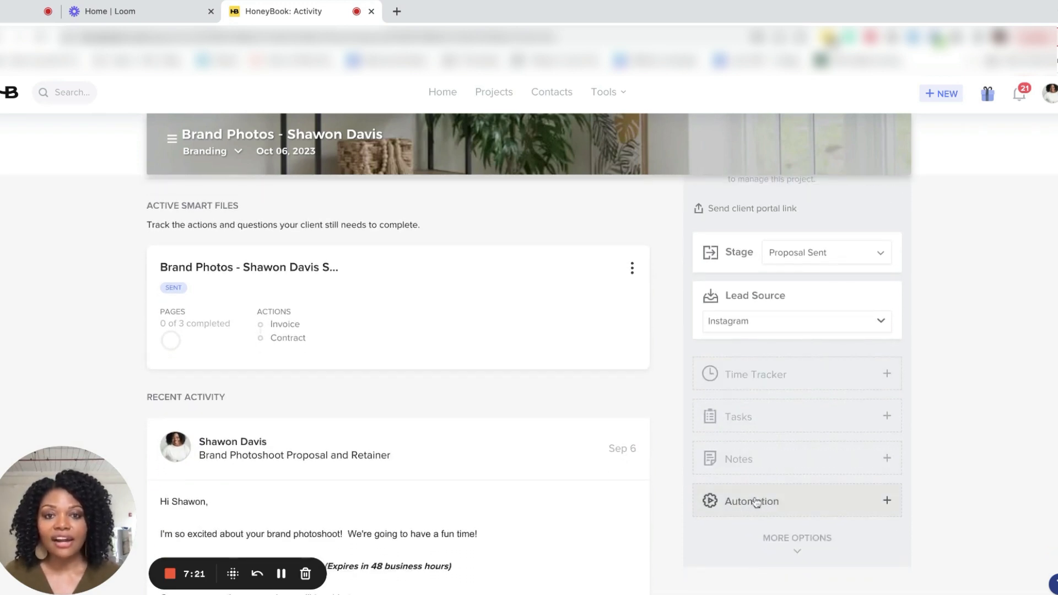